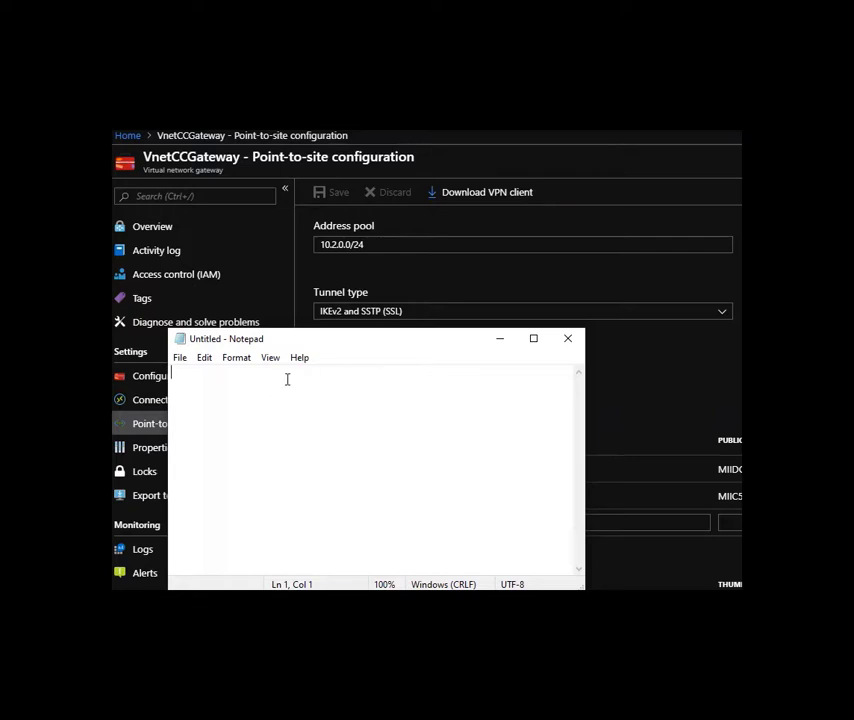
pyautogui.moveTo(333, 311)
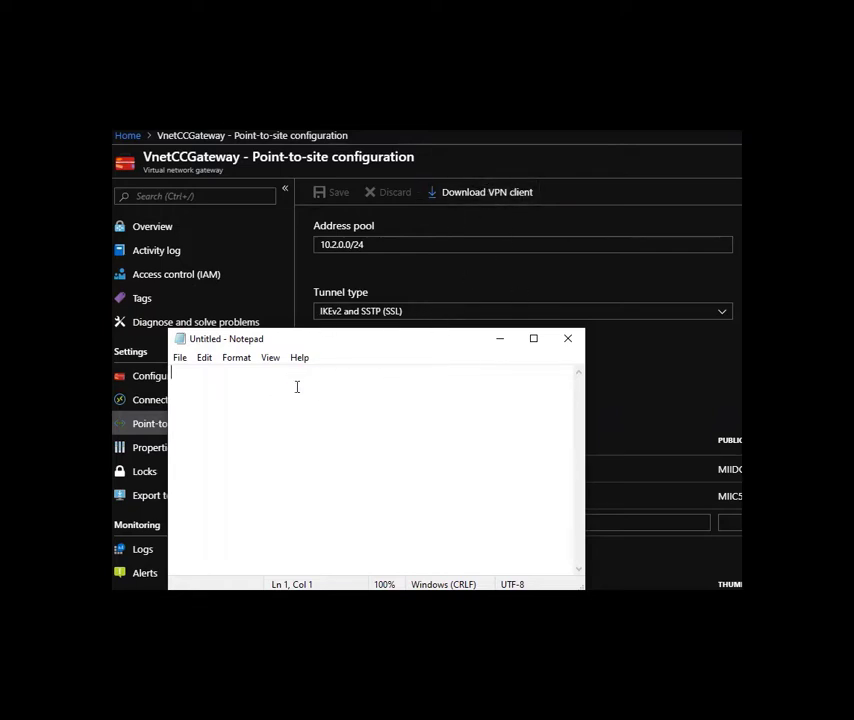
# Write step 1: 'Download VPN Client, email yourself generic file' in the note.
pyautogui.write('1. Download VPN')
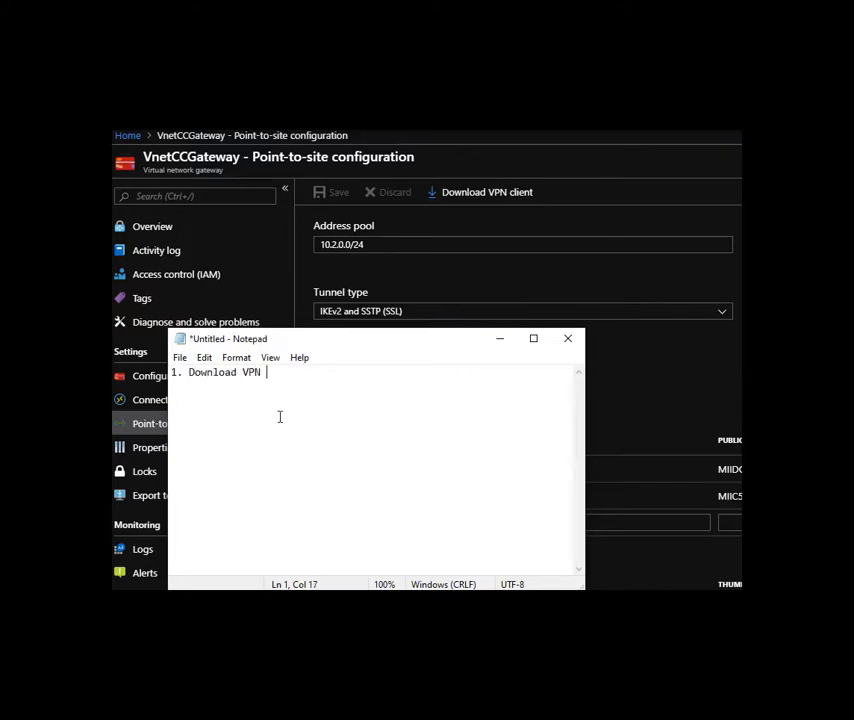
pyautogui.write('Client,')
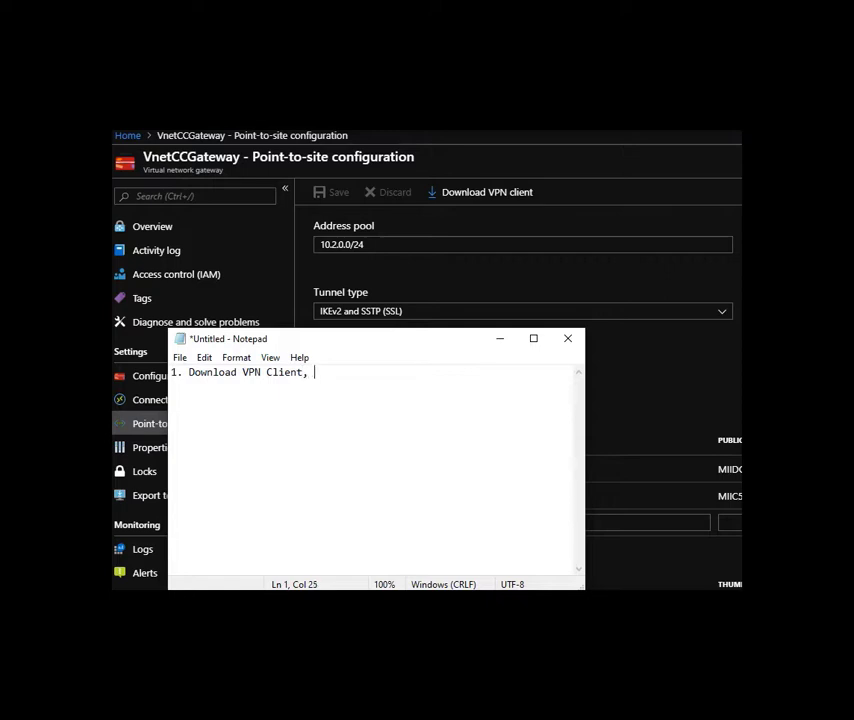
pyautogui.write('email yourself')
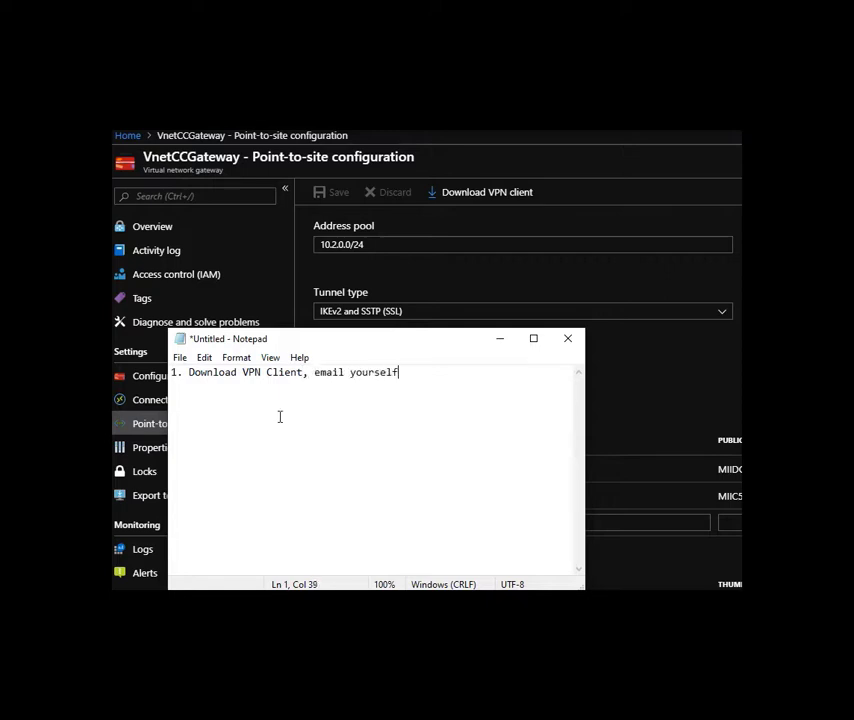
pyautogui.write('generic f')
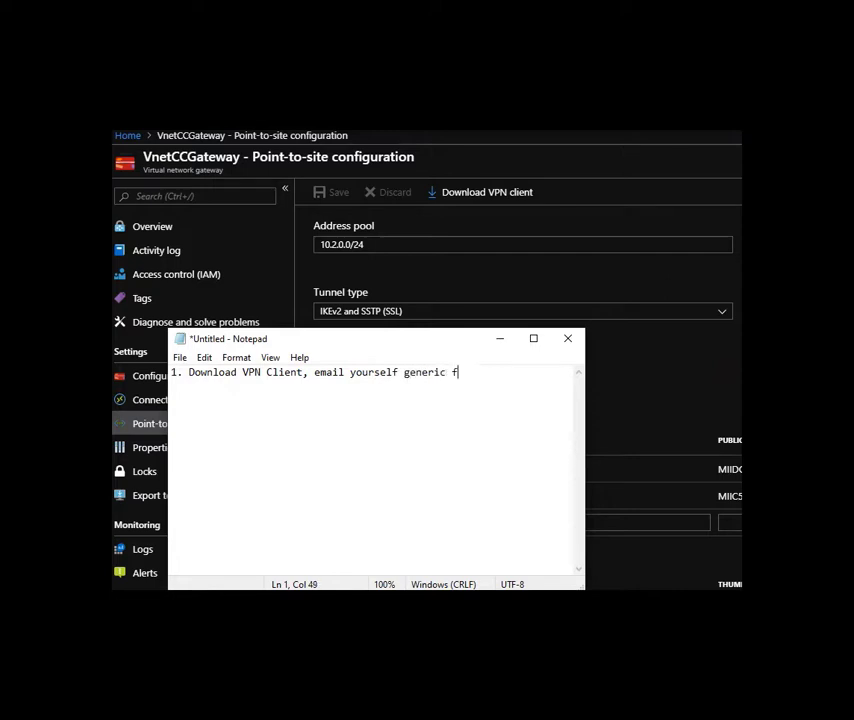
pyautogui.write('ile ins')
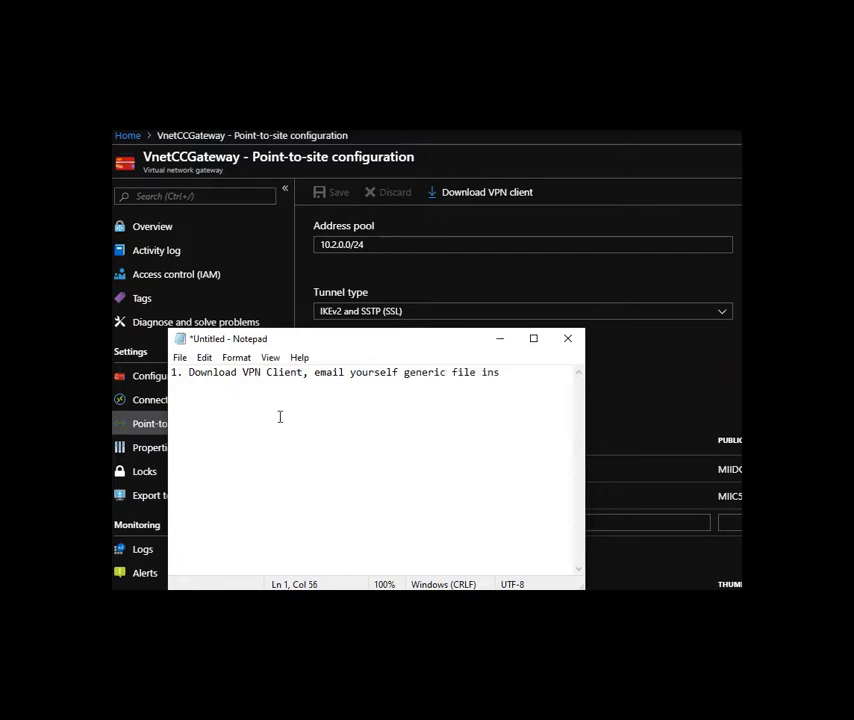
pyautogui.press('Backspace')
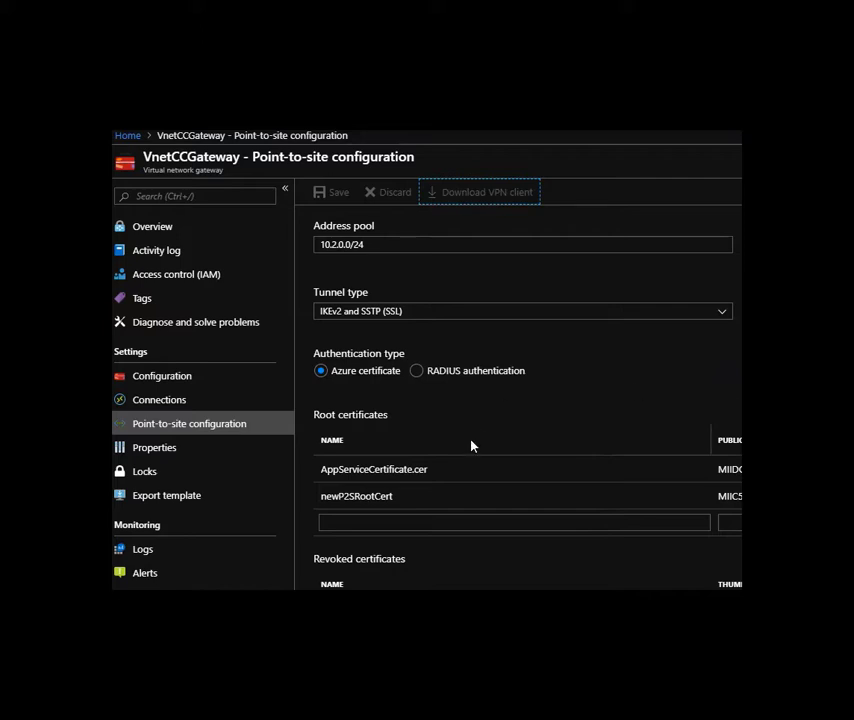
pyautogui.moveTo(485, 282)
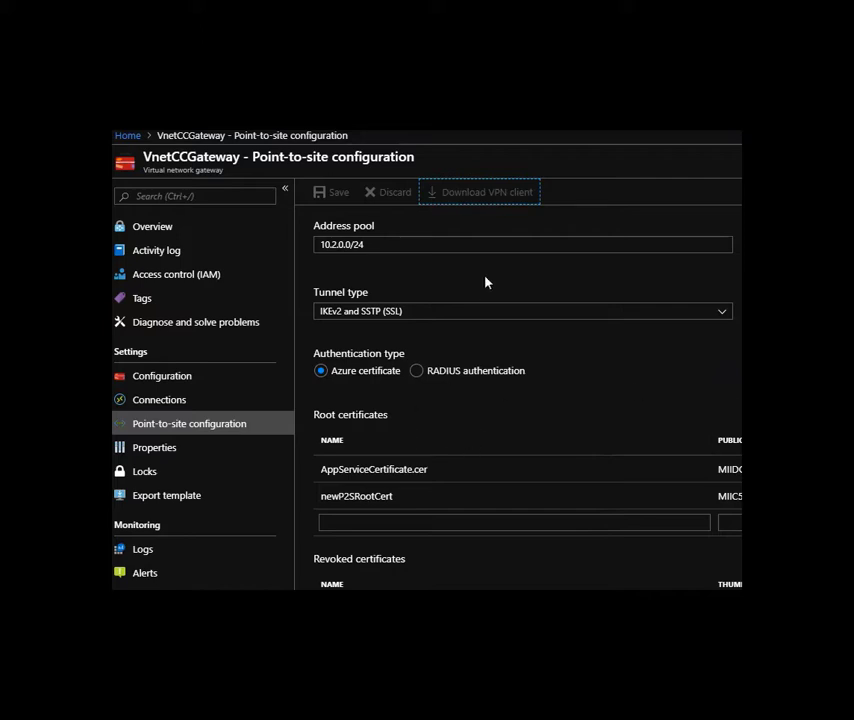
pyautogui.moveTo(460, 347)
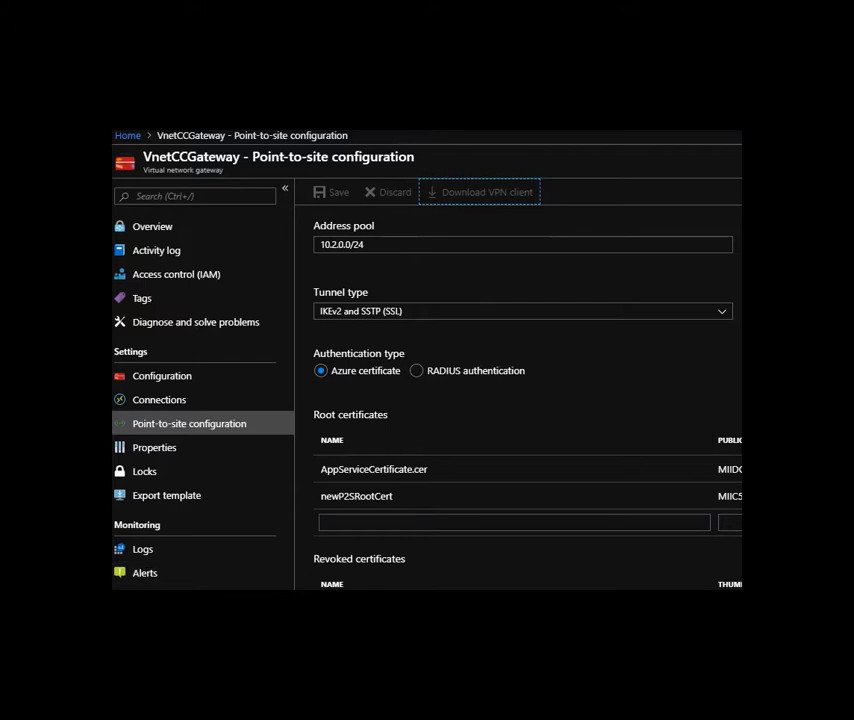
# Scroll down the VnetCCGateway point-to-site configuration toward the Download VPN client button.
pyautogui.scroll(-3)
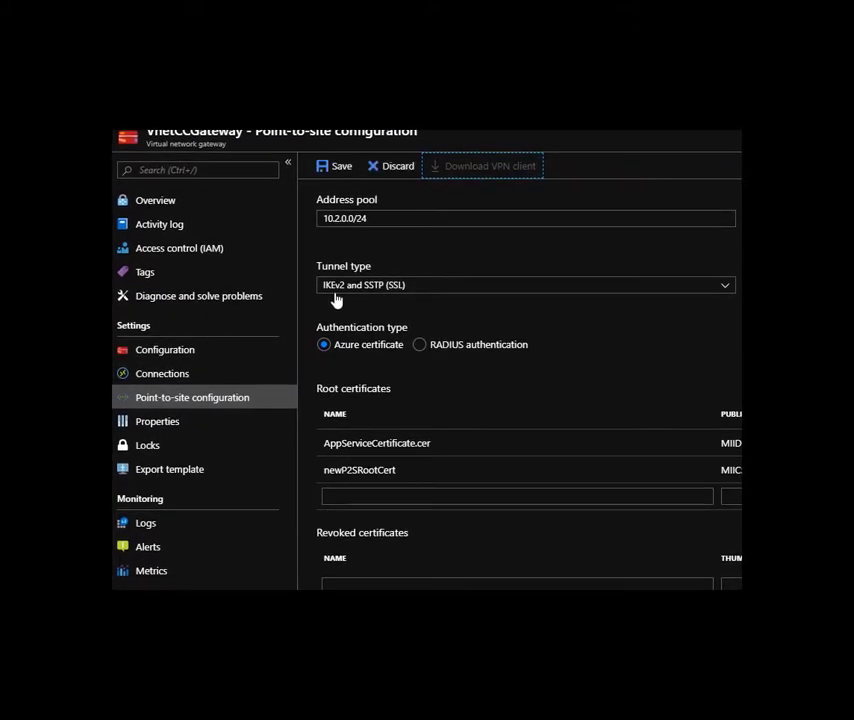
pyautogui.moveTo(367, 313)
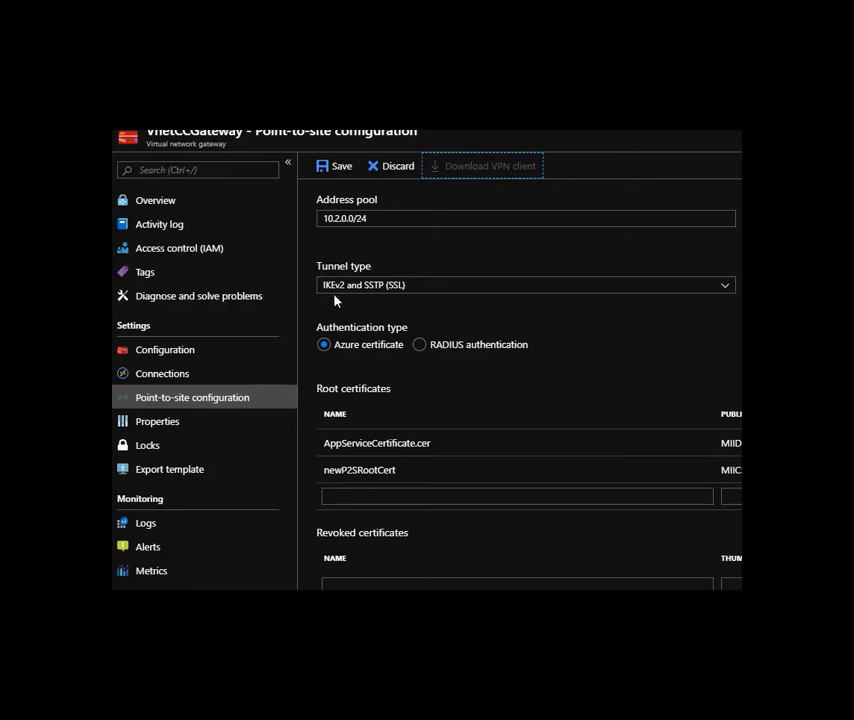
pyautogui.moveTo(380, 269)
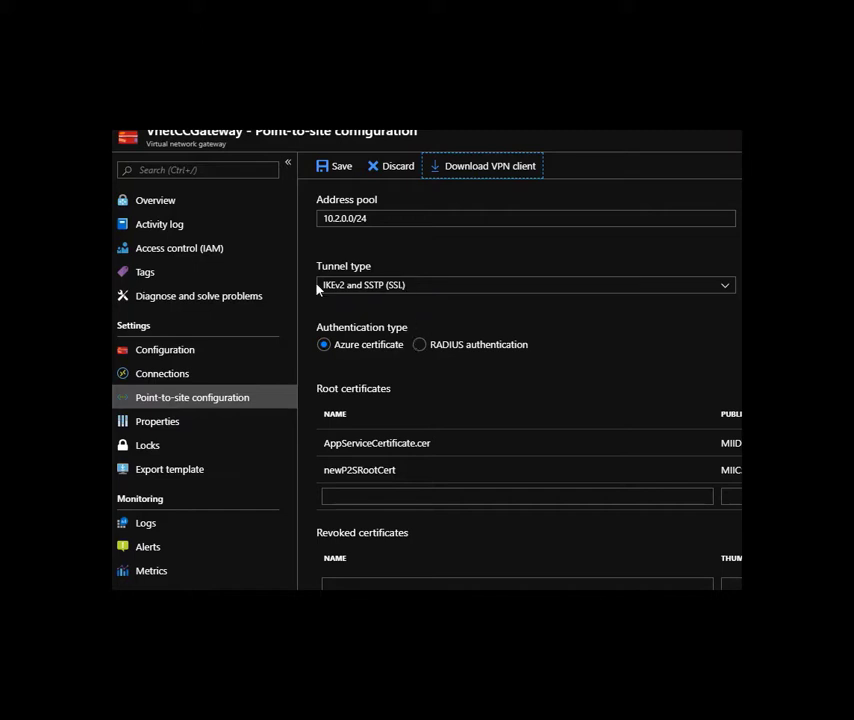
pyautogui.moveTo(378, 288)
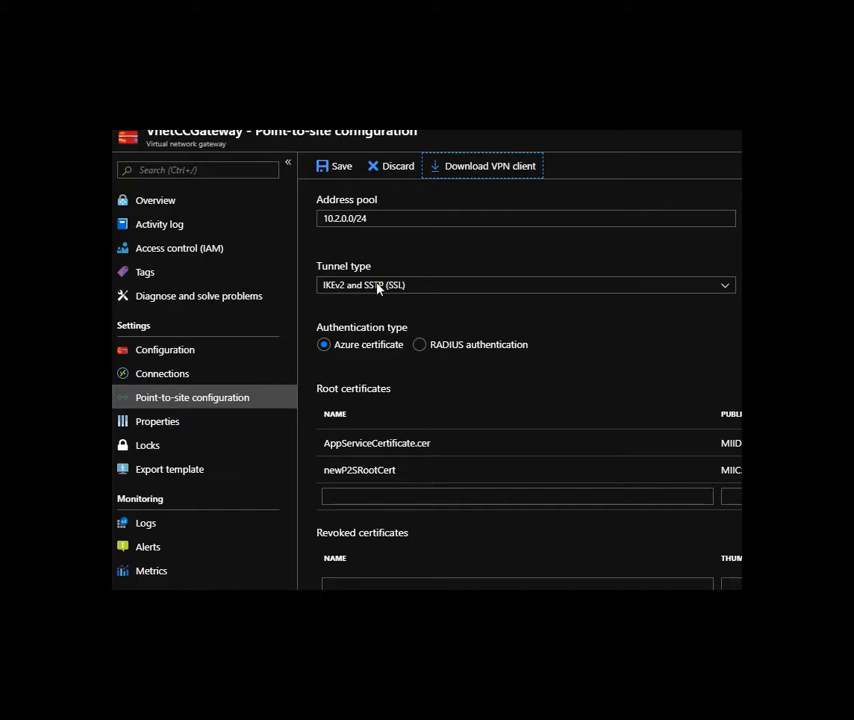
pyautogui.moveTo(399, 278)
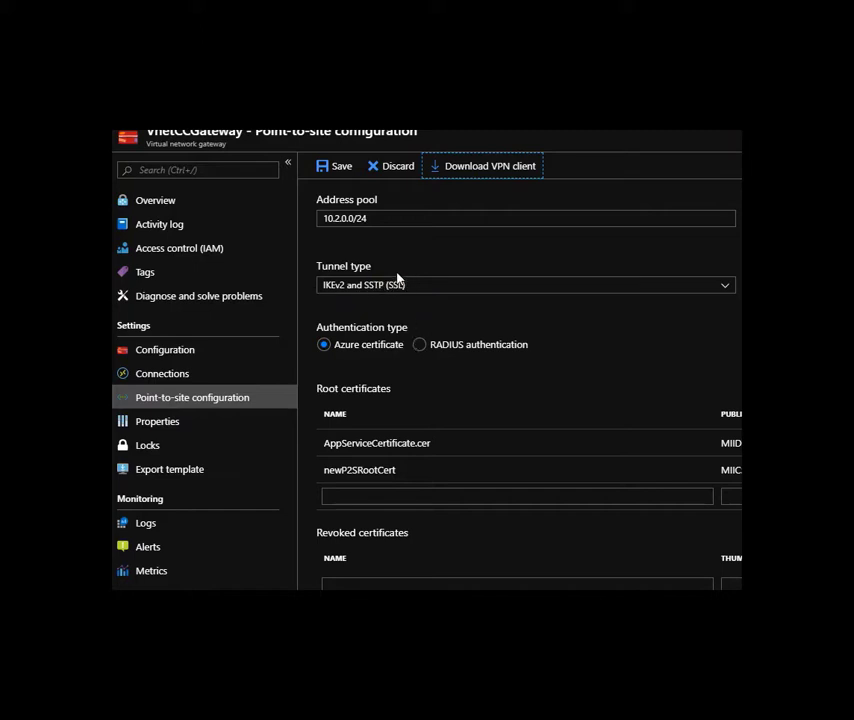
pyautogui.moveTo(442, 285)
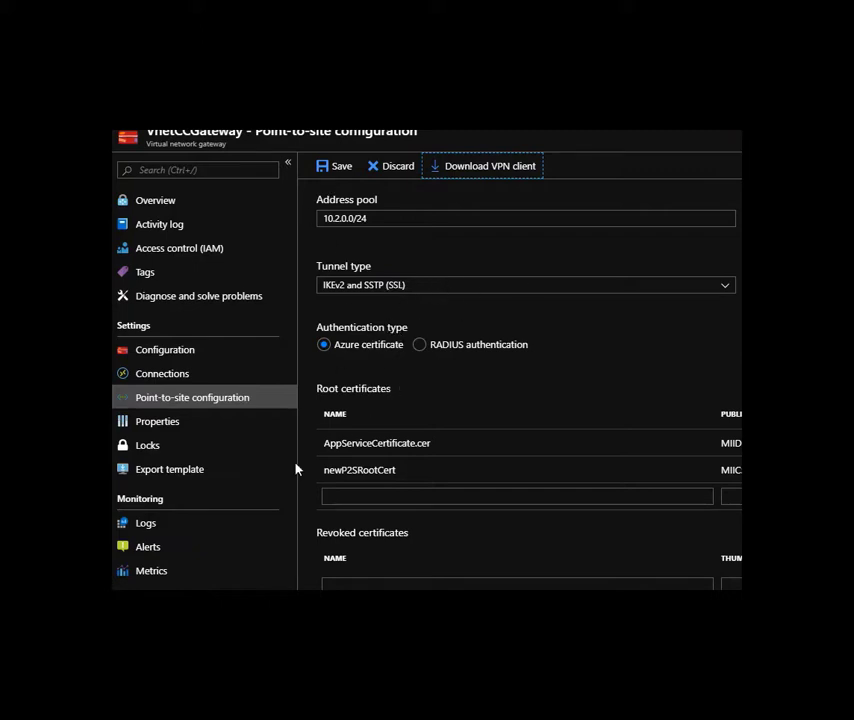
pyautogui.moveTo(253, 200)
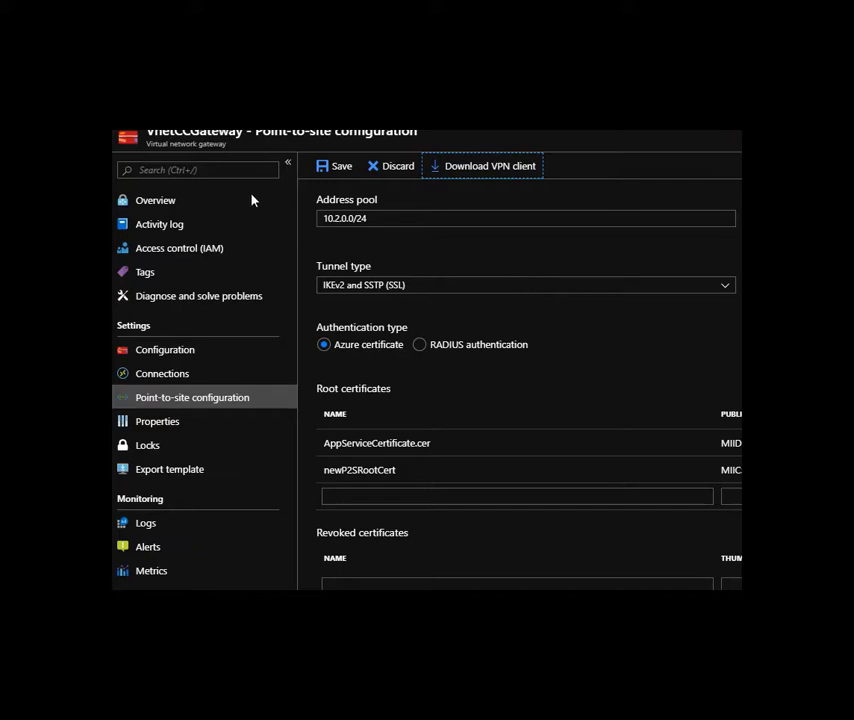
pyautogui.moveTo(253, 200)
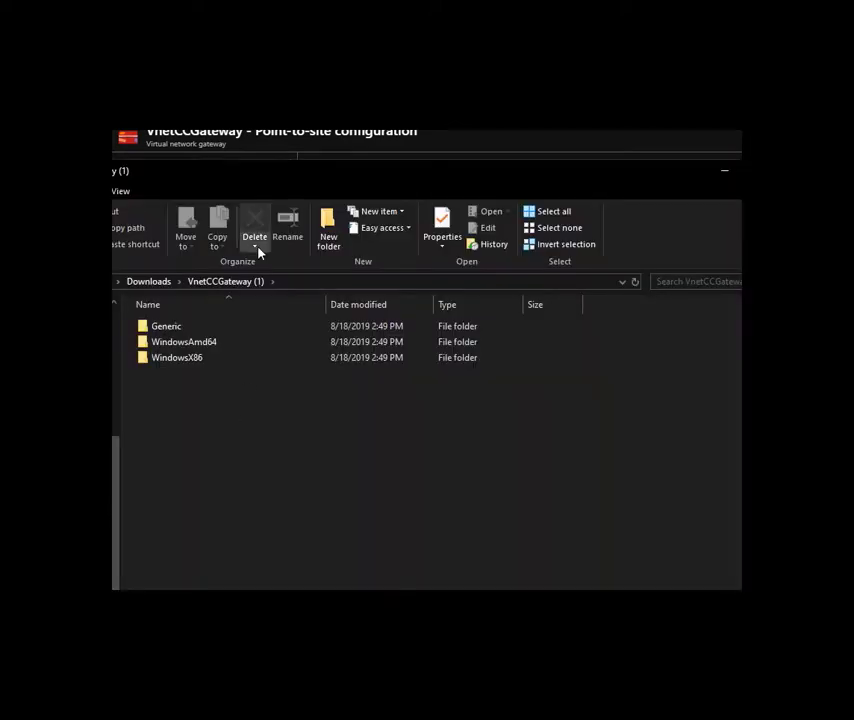
# Enter the Generic folder of the VnetCCGateway package and select VpnSettings.xml.
pyautogui.click(166, 326)
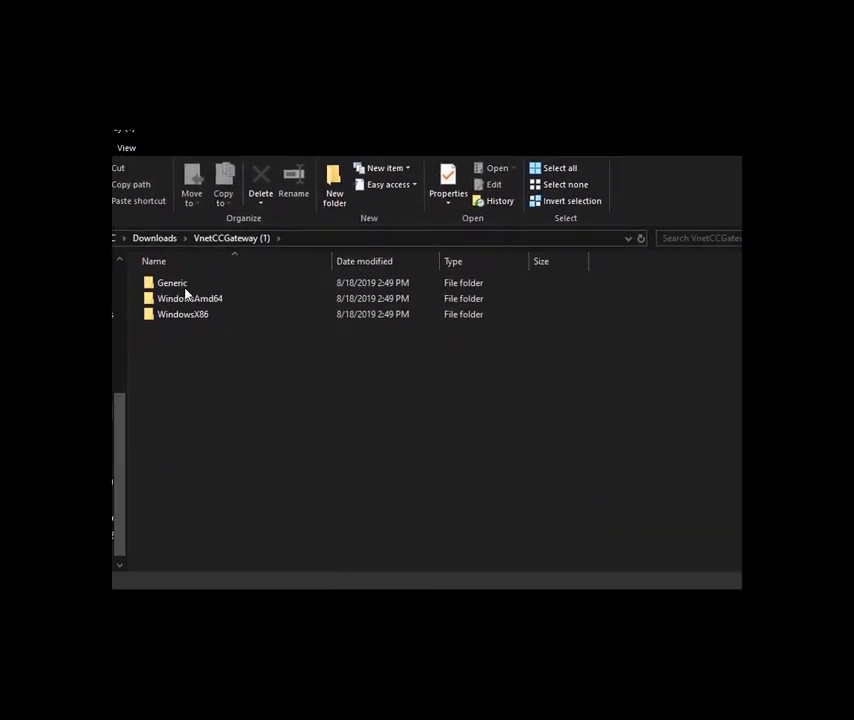
pyautogui.doubleClick(171, 282)
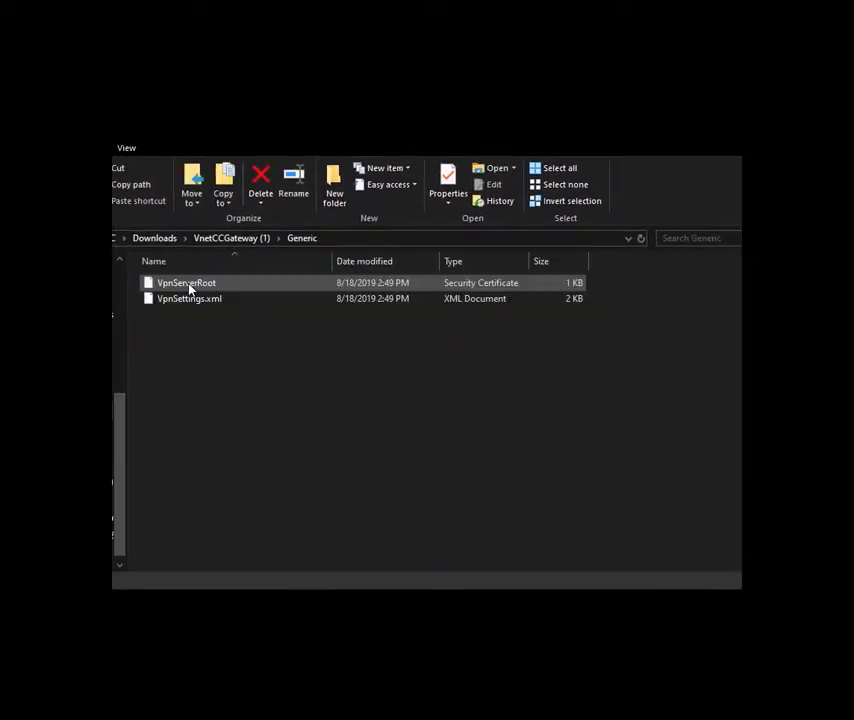
pyautogui.click(189, 298)
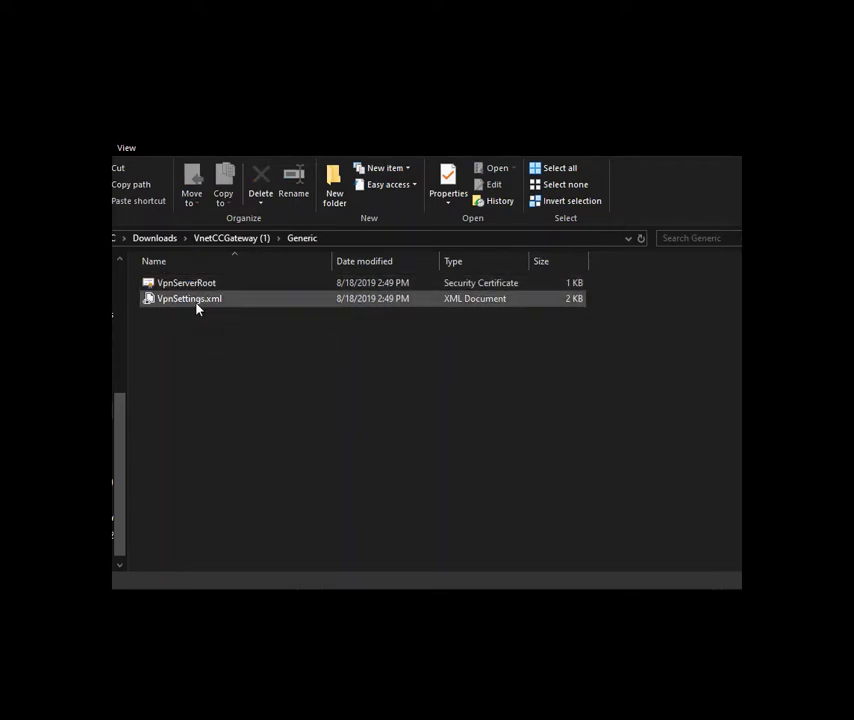
pyautogui.moveTo(205, 290)
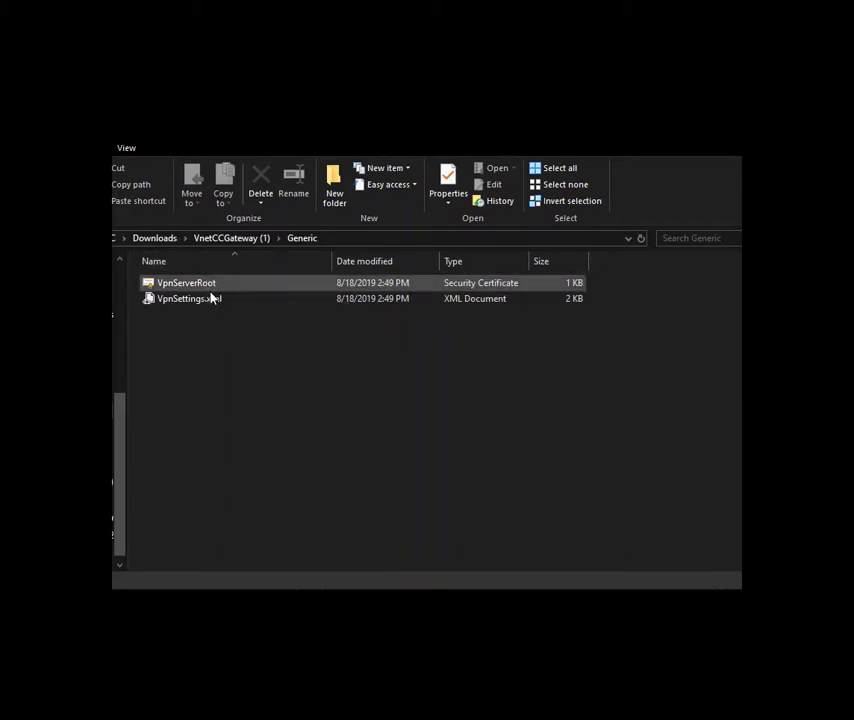
# Point out the VpnServerRoot certificate and the VpnSettings.xml file in turn.
pyautogui.click(186, 282)
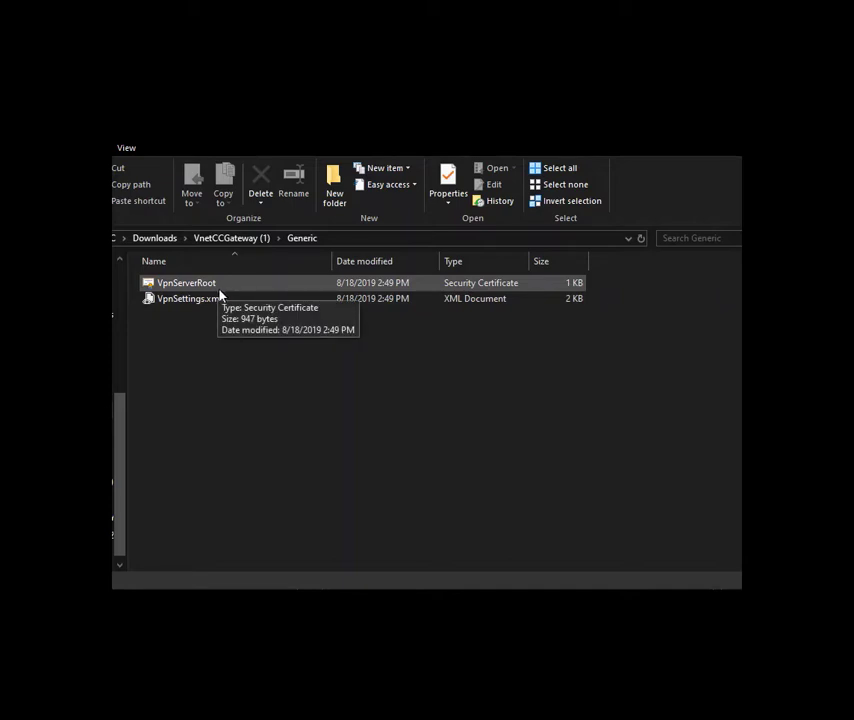
pyautogui.click(188, 298)
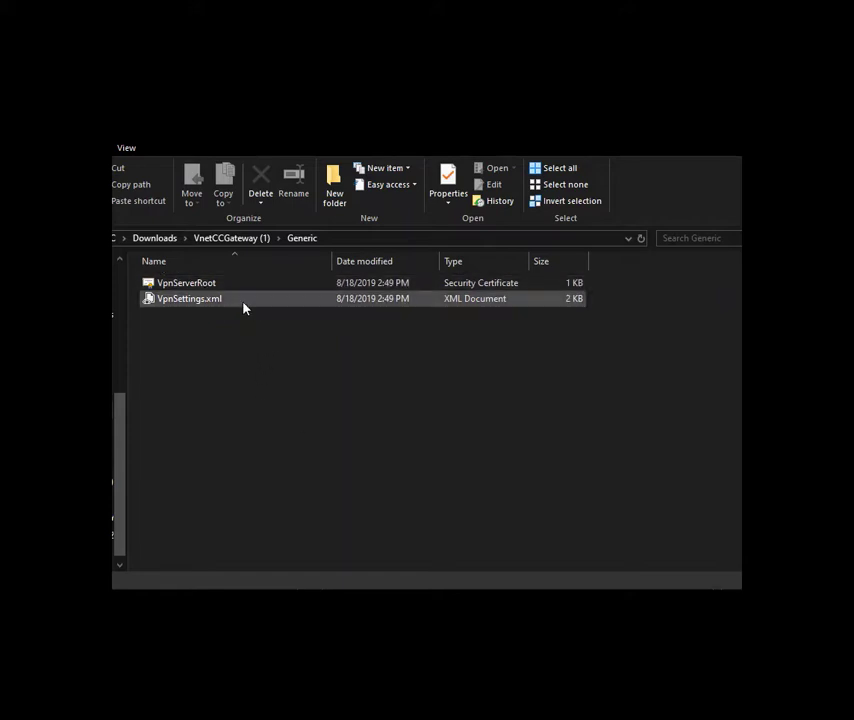
pyautogui.click(283, 388)
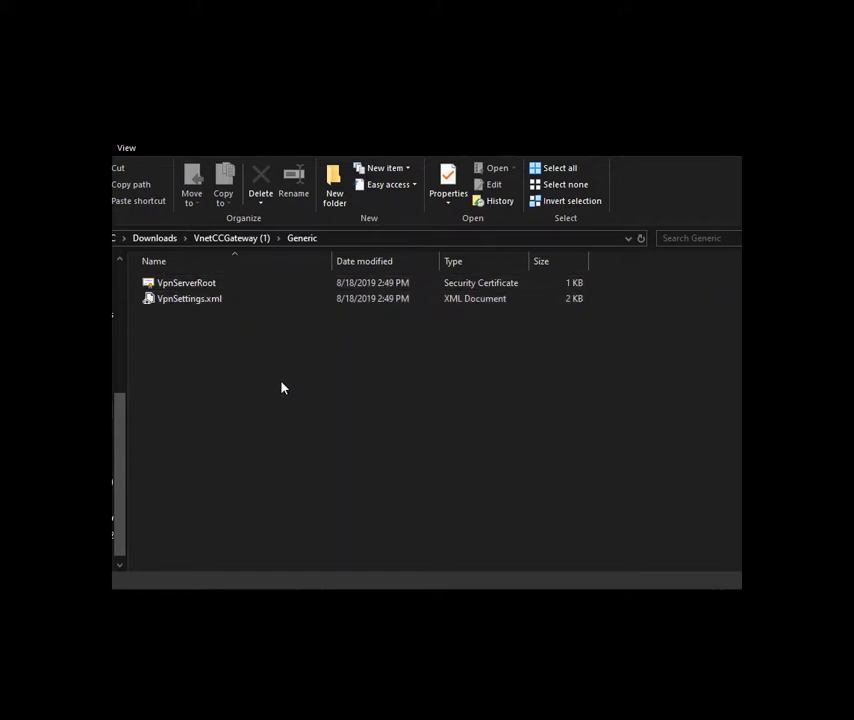
pyautogui.click(189, 298)
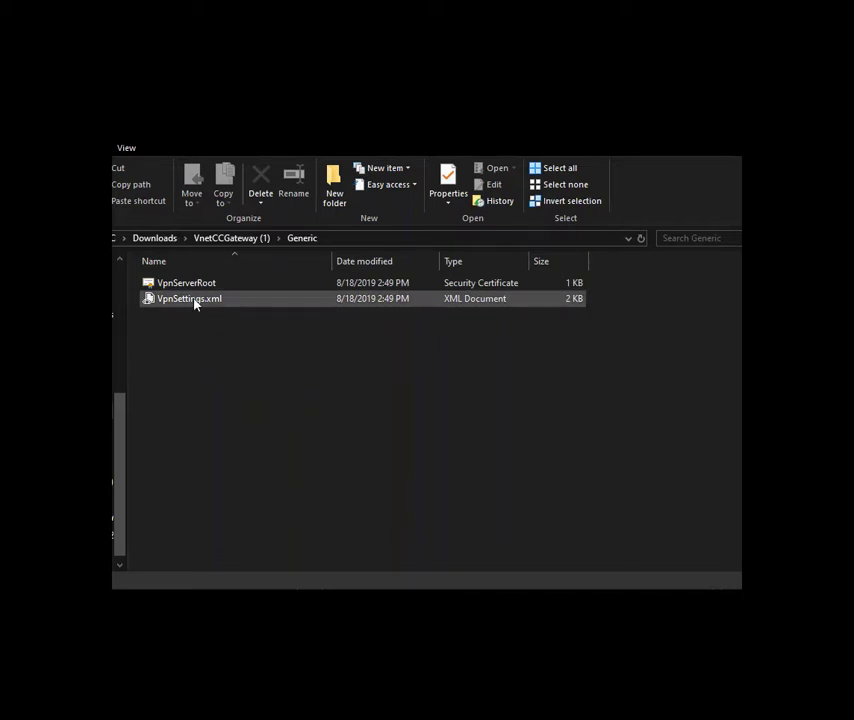
# Edit VpnSettings.xml in Notepad to reveal the vpn.azure.com server address.
pyautogui.rightClick(190, 298)
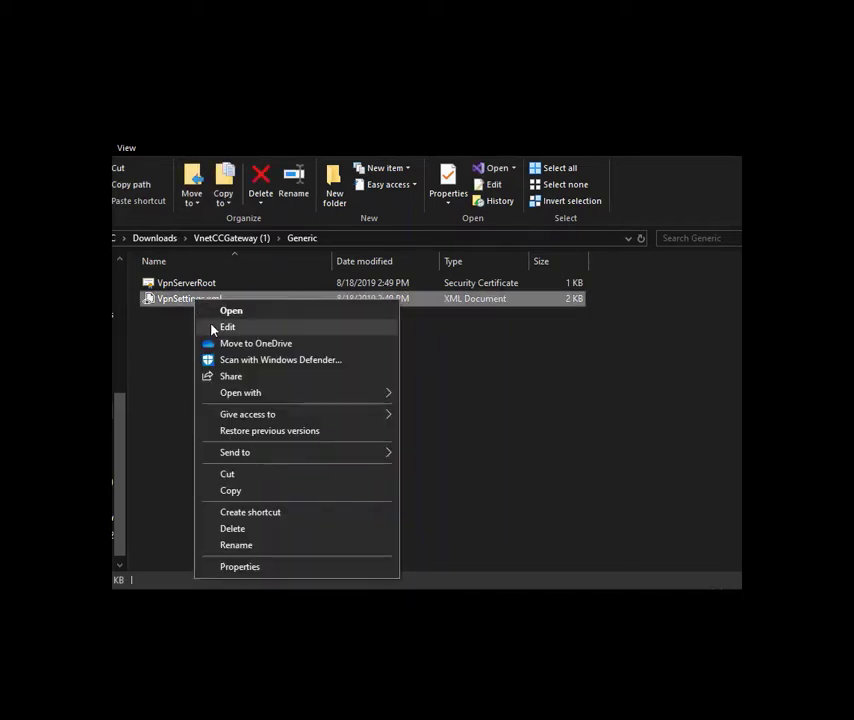
pyautogui.moveTo(231, 311)
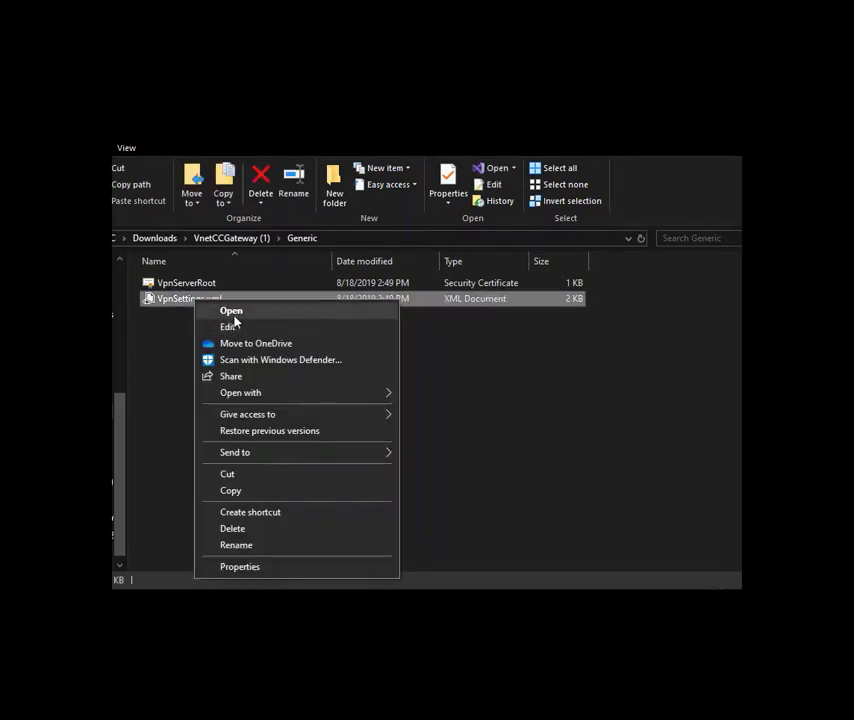
pyautogui.click(231, 310)
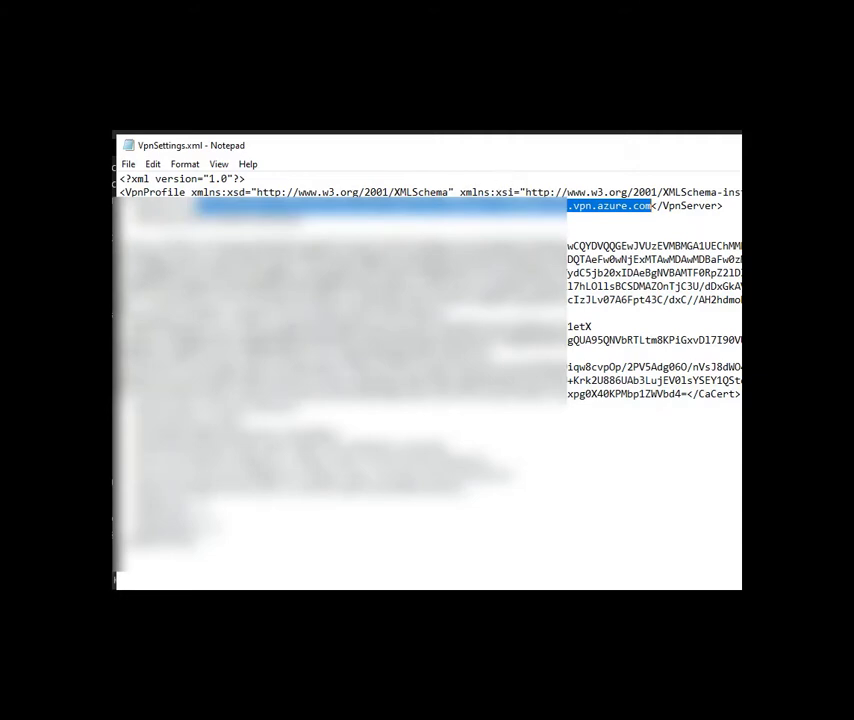
pyautogui.moveTo(283, 147)
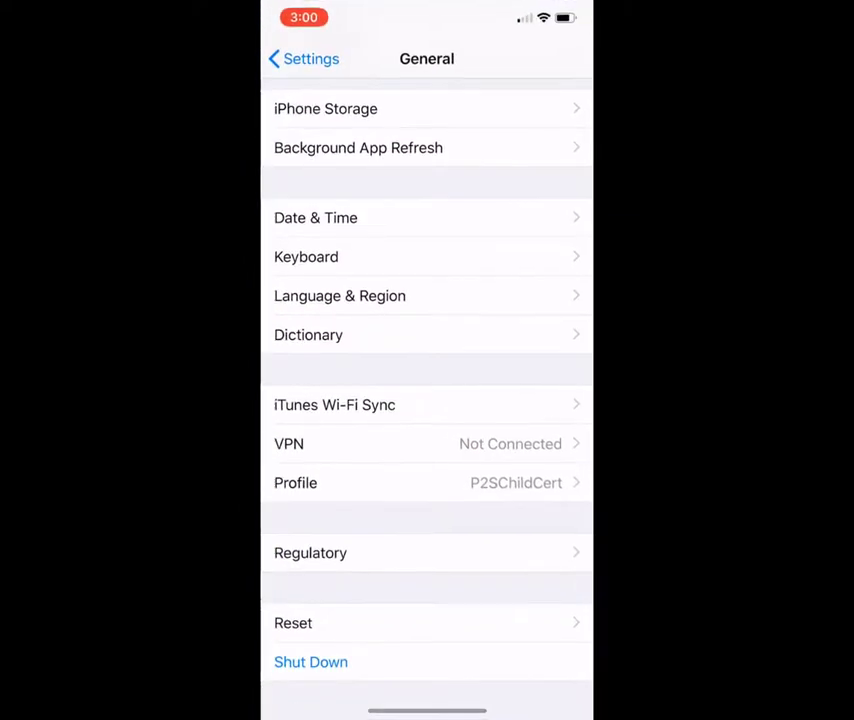
# Navigate Settings > General > VPN and edit the Azure VPN configuration.
pyautogui.click(303, 58)
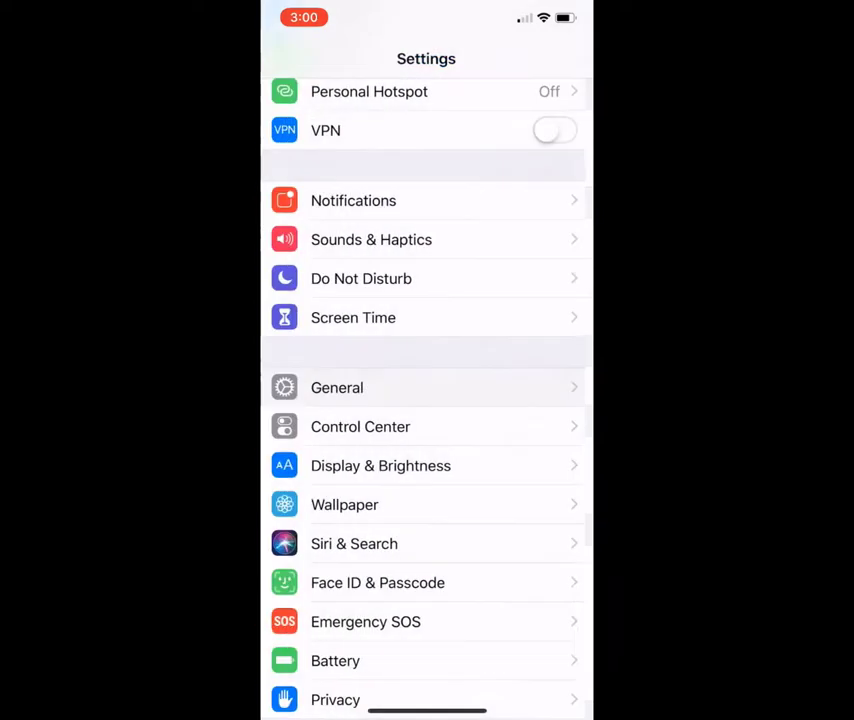
pyautogui.click(337, 387)
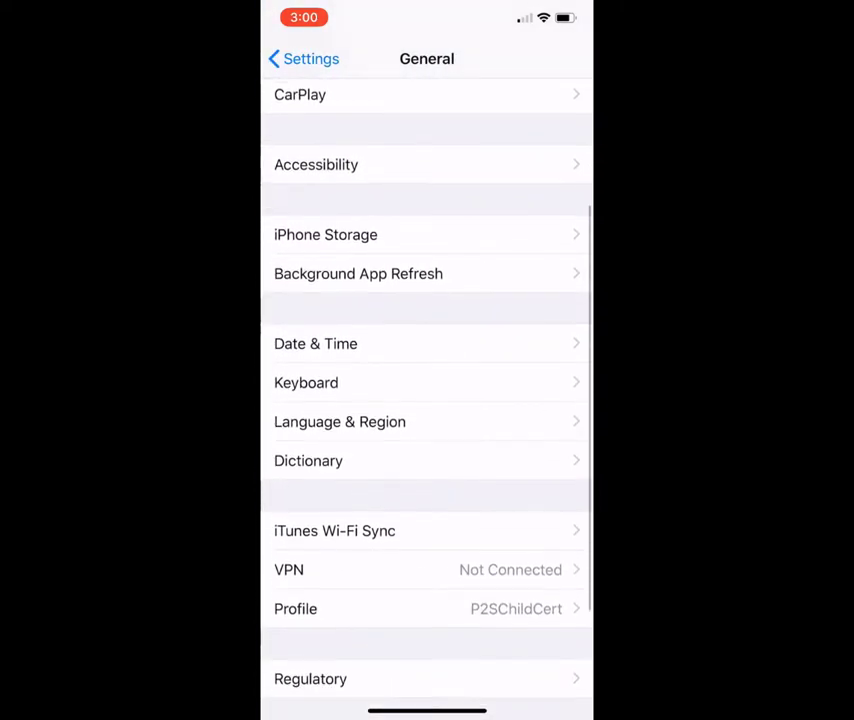
pyautogui.click(289, 570)
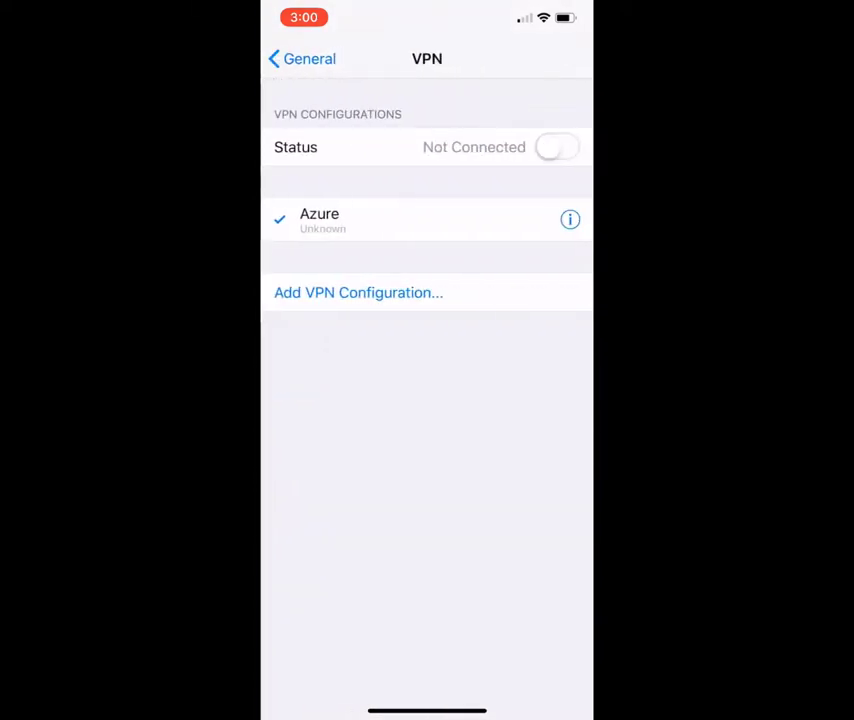
pyautogui.click(569, 219)
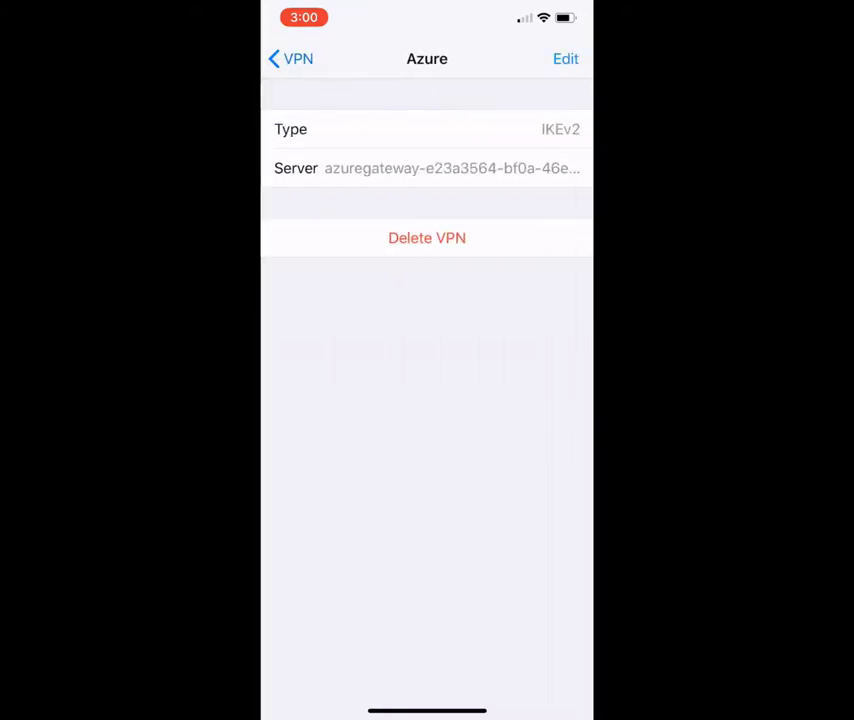
pyautogui.click(564, 58)
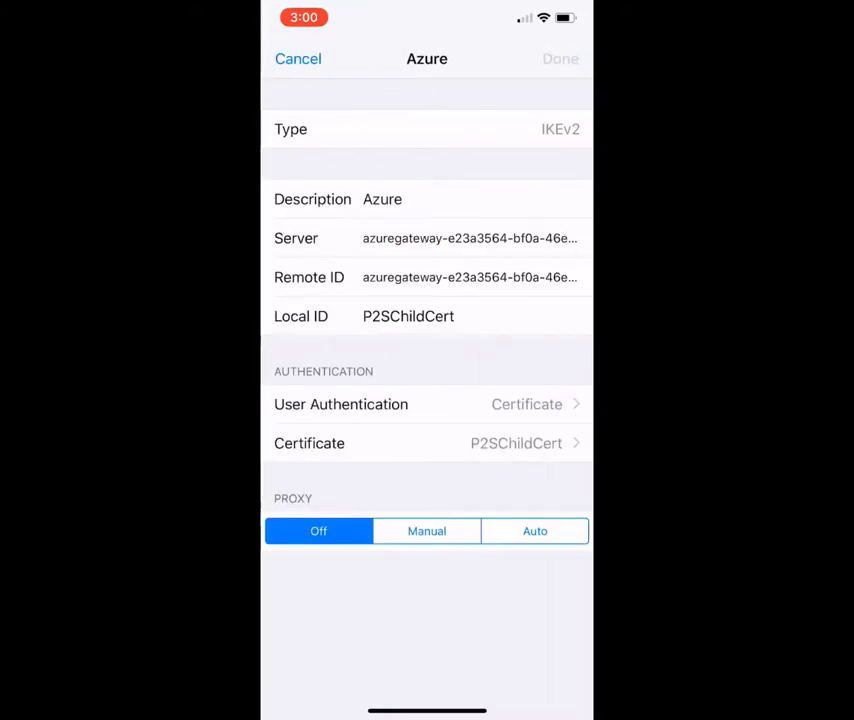
# Check User Authentication and the P2SChildCert certificate, then cancel back to the VPN list.
pyautogui.click(341, 404)
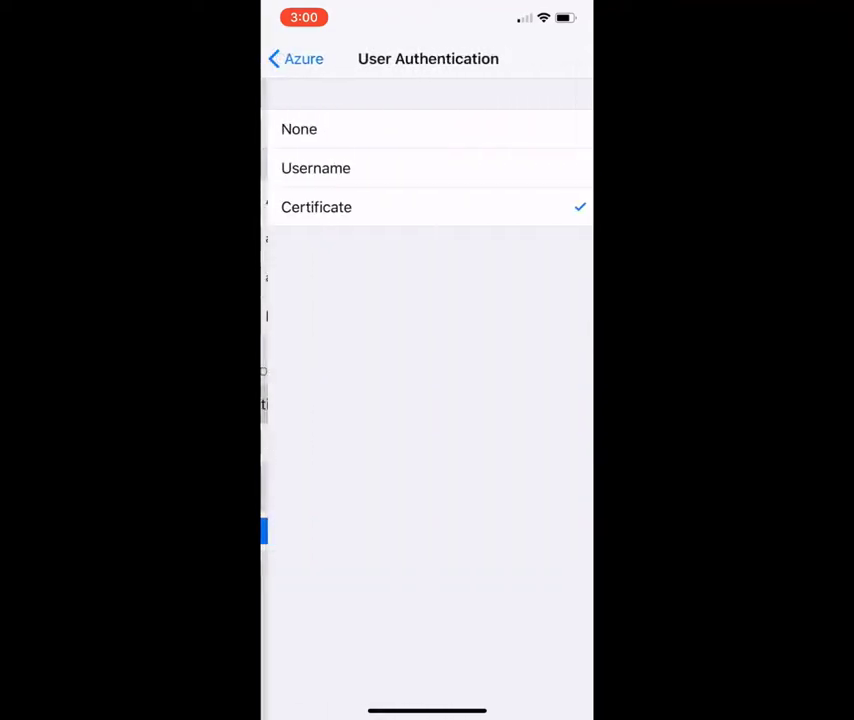
pyautogui.click(296, 58)
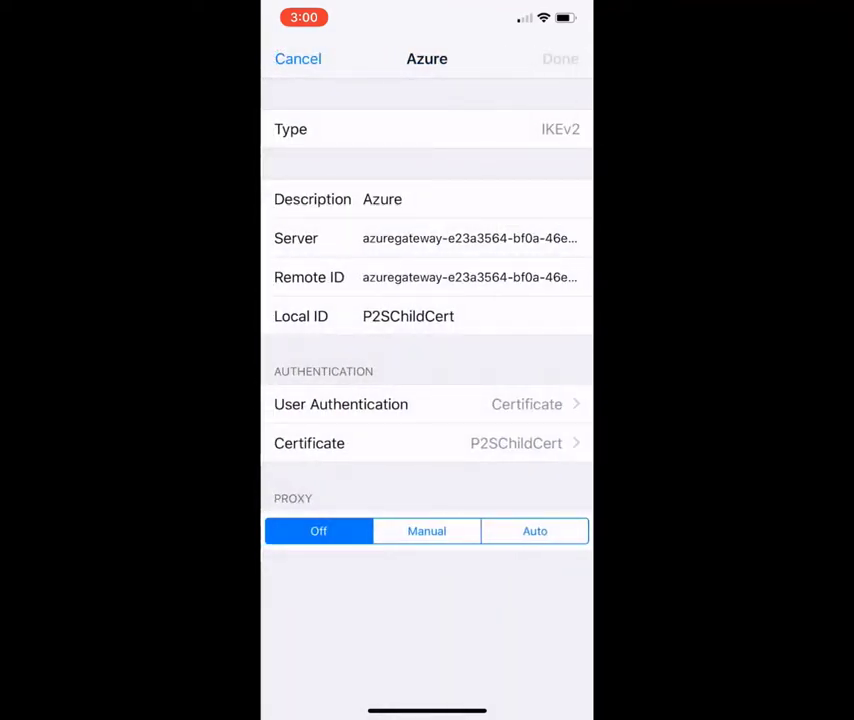
pyautogui.click(426, 443)
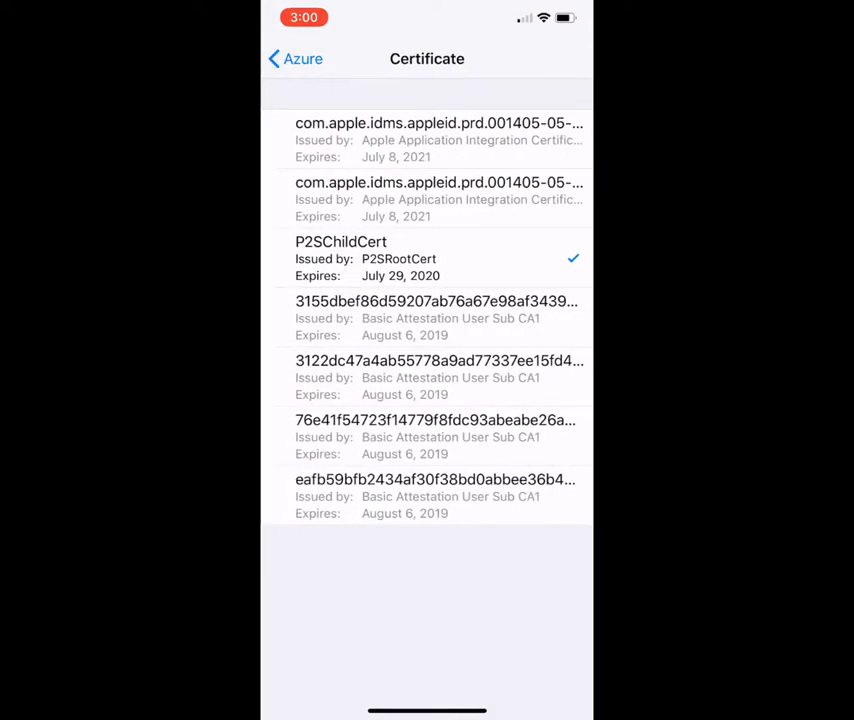
pyautogui.click(290, 58)
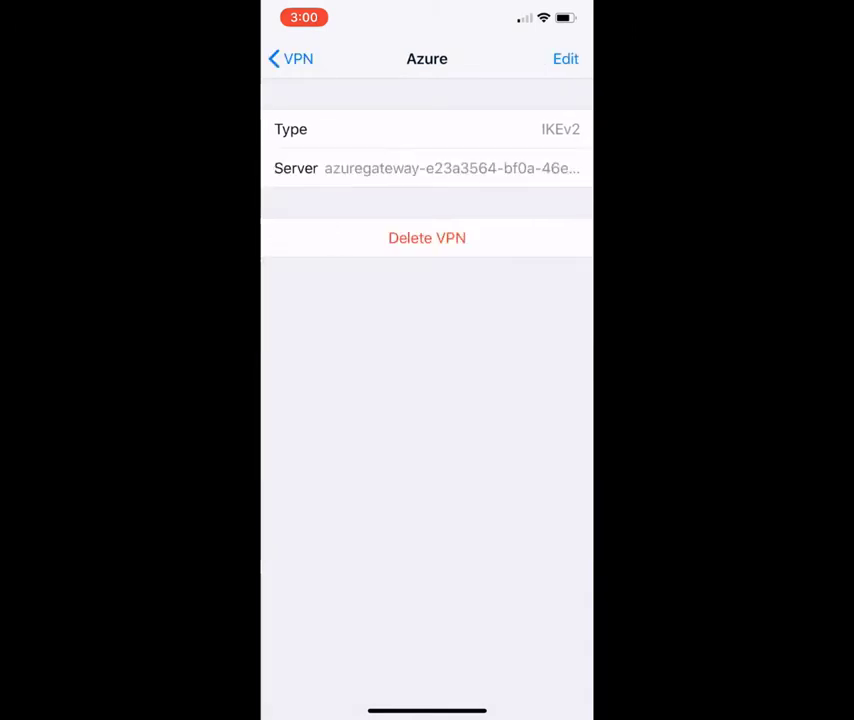
pyautogui.click(289, 58)
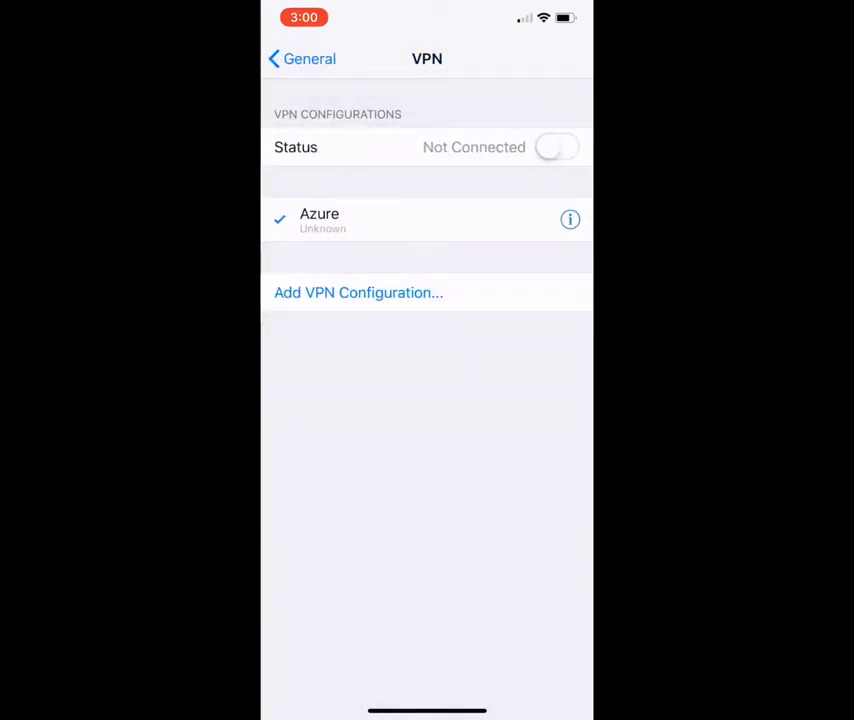
pyautogui.click(558, 147)
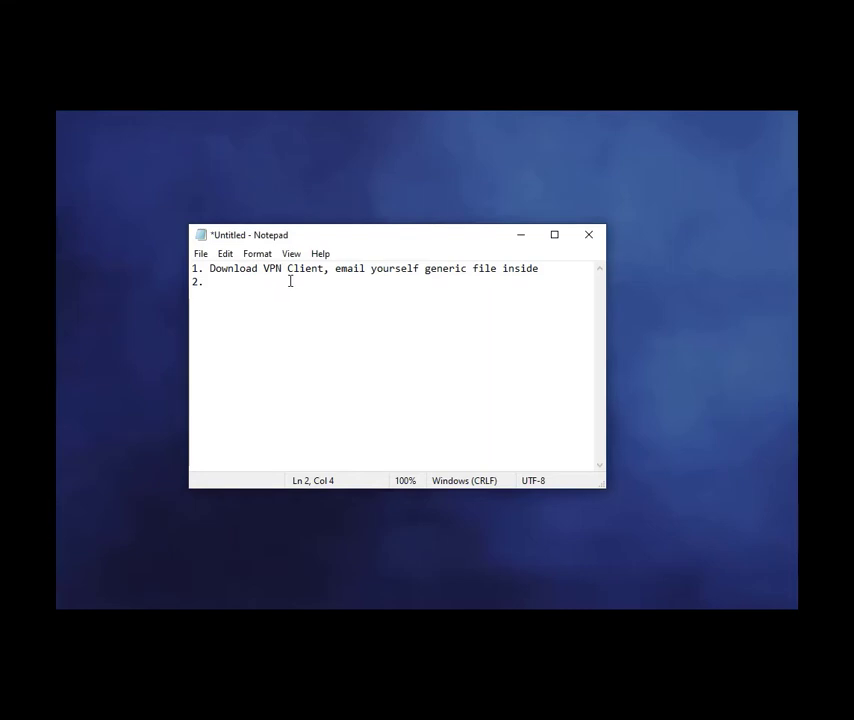
# Write step 2: 'Certificate installed (Profile) IOS, PS2ClientCert'.
pyautogui.write('P')
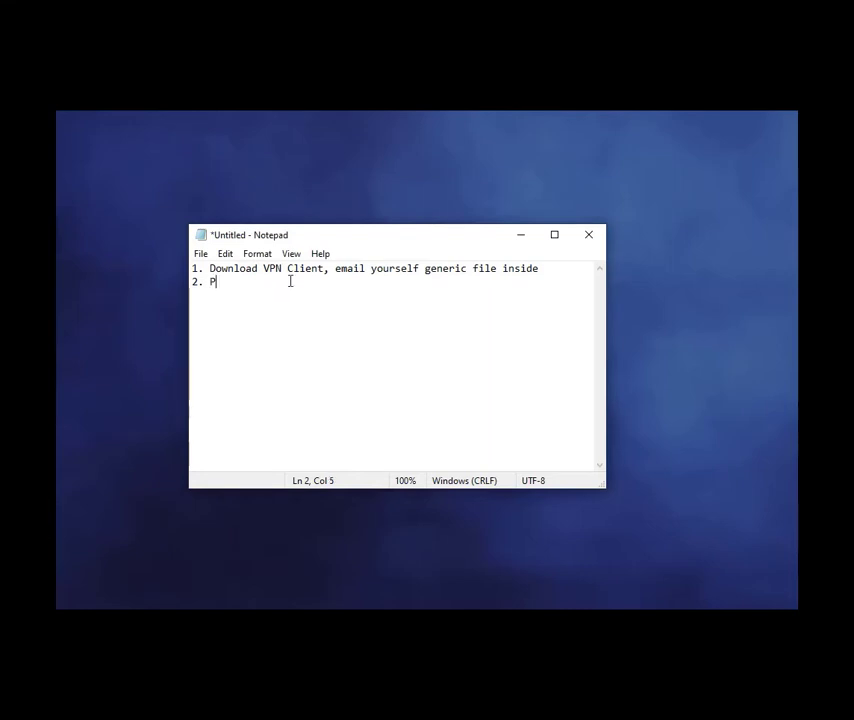
pyautogui.write('ert')
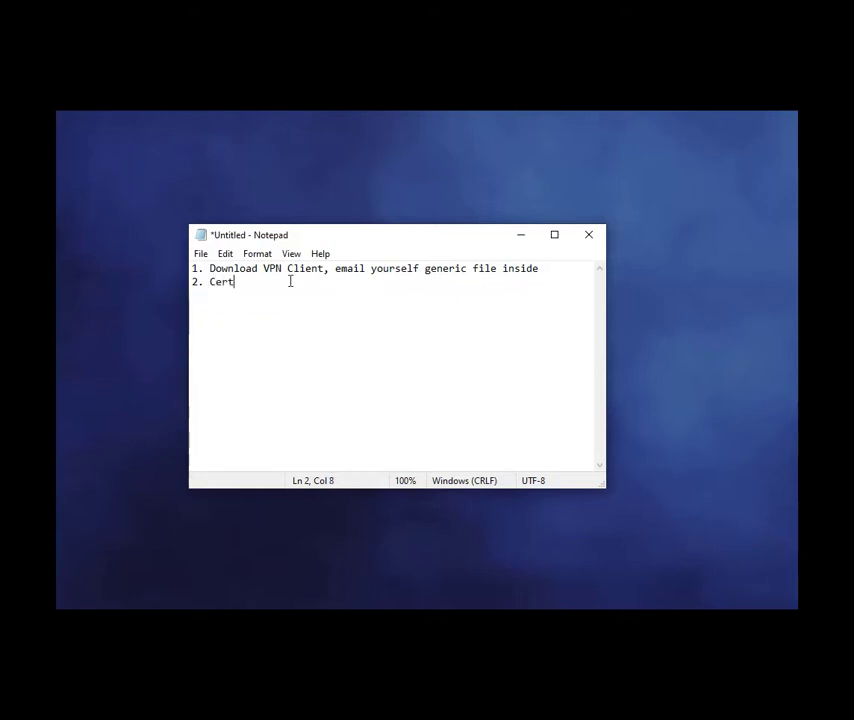
pyautogui.write('ificate ins')
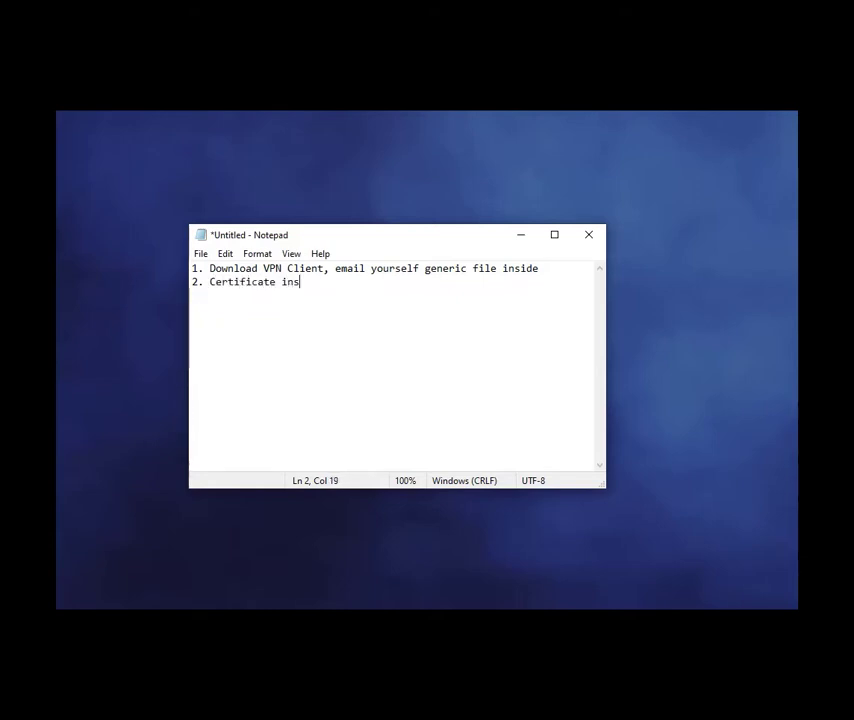
pyautogui.write('talled')
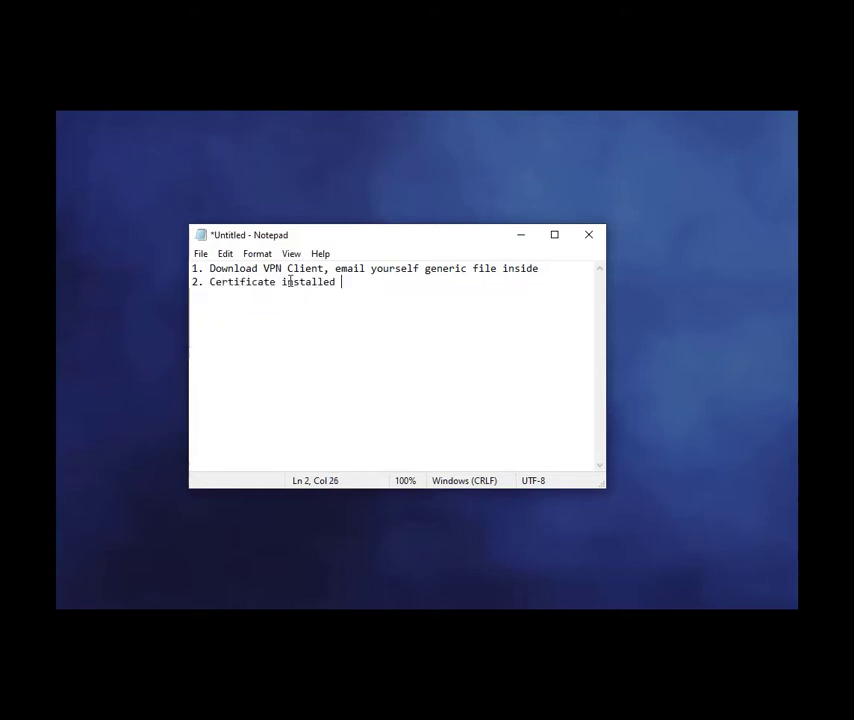
pyautogui.write('(Pri')
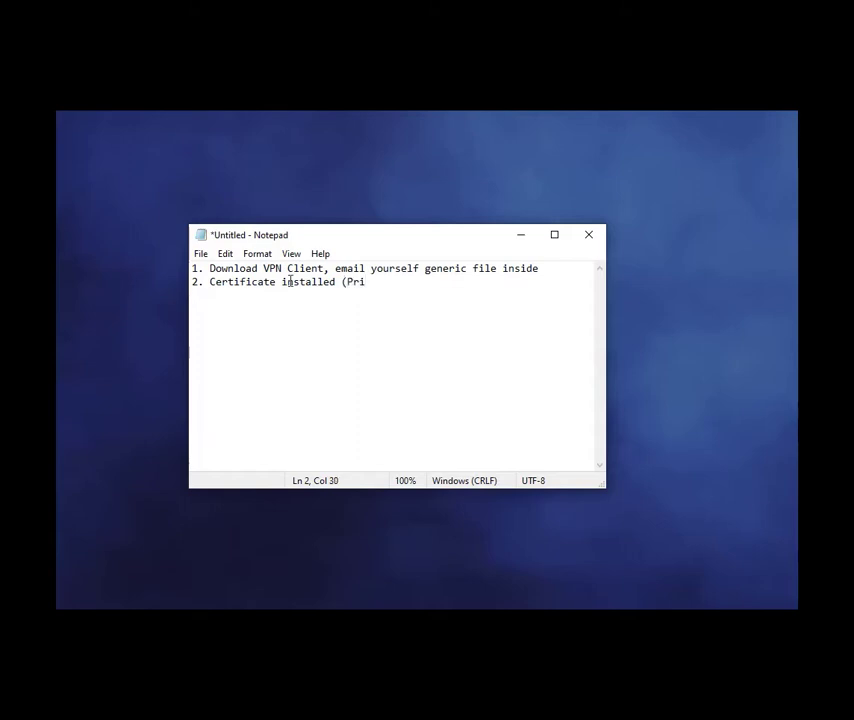
pyautogui.write('ofile) IOS')
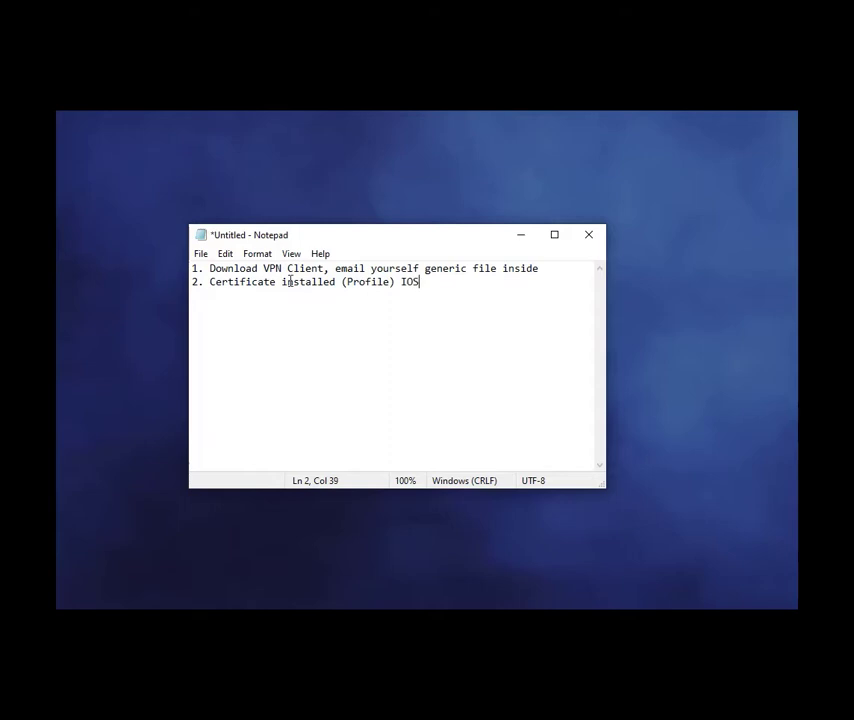
pyautogui.write(', P')
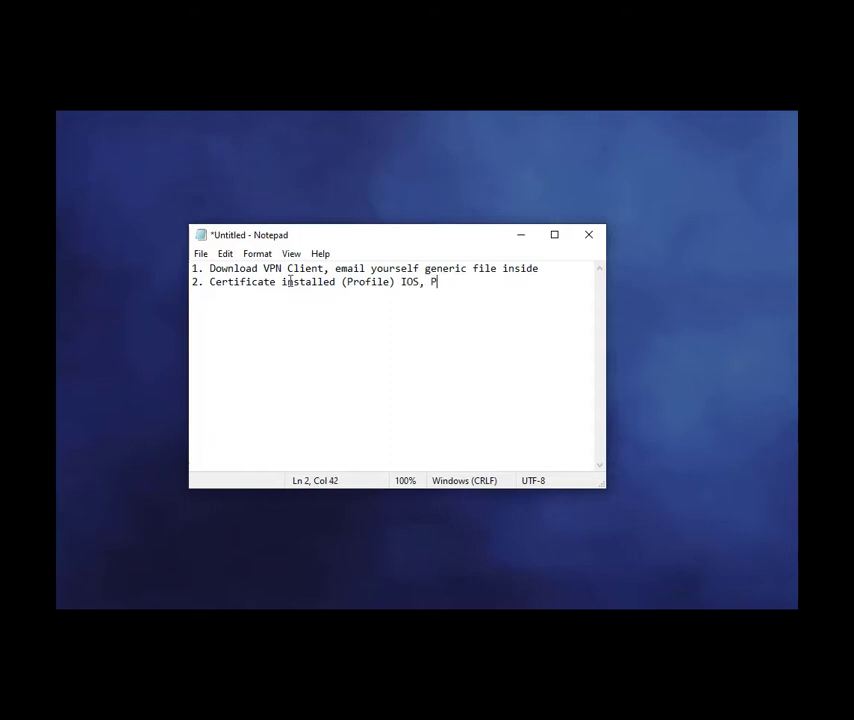
pyautogui.write('S2')
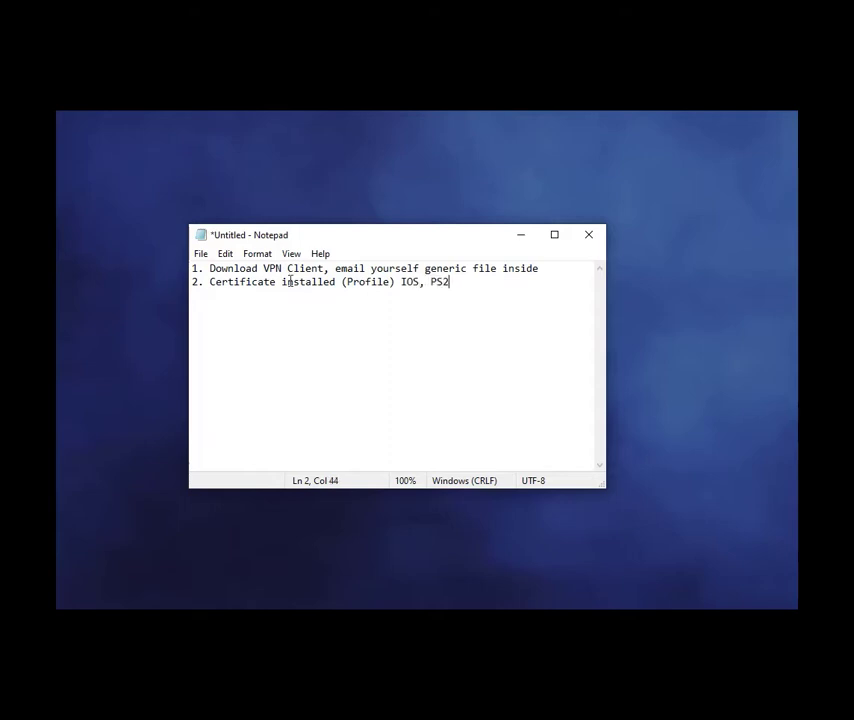
pyautogui.write('ClientCert')
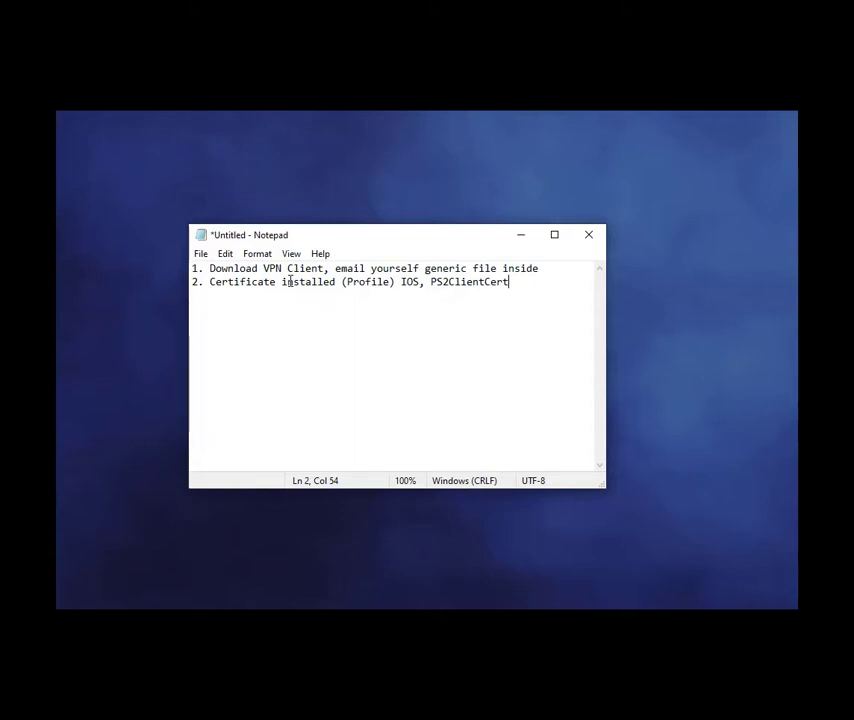
# Begin step 3 on a new line with 'Andriod,'.
pyautogui.press('Enter')
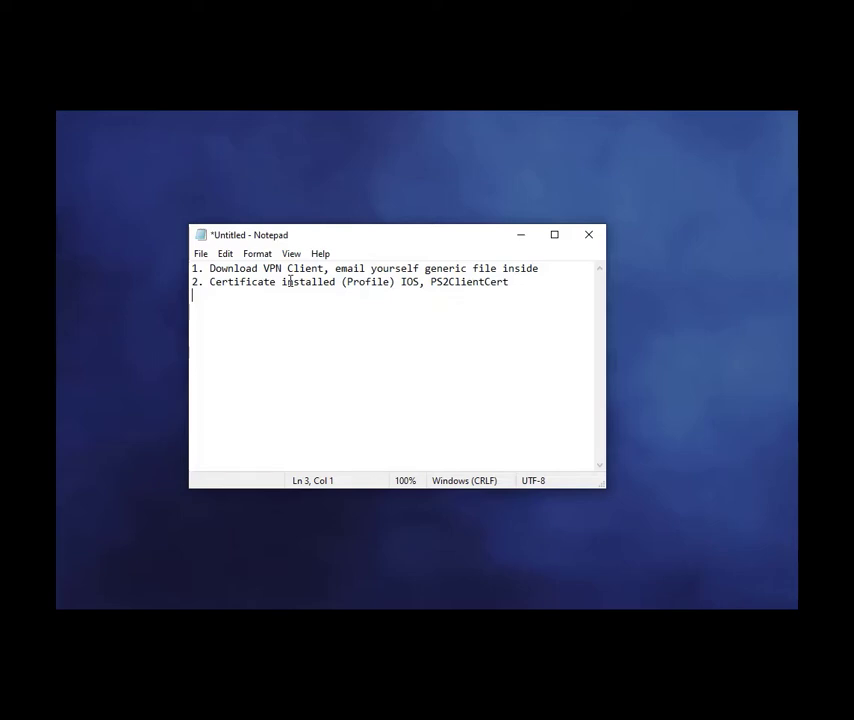
pyautogui.write('3')
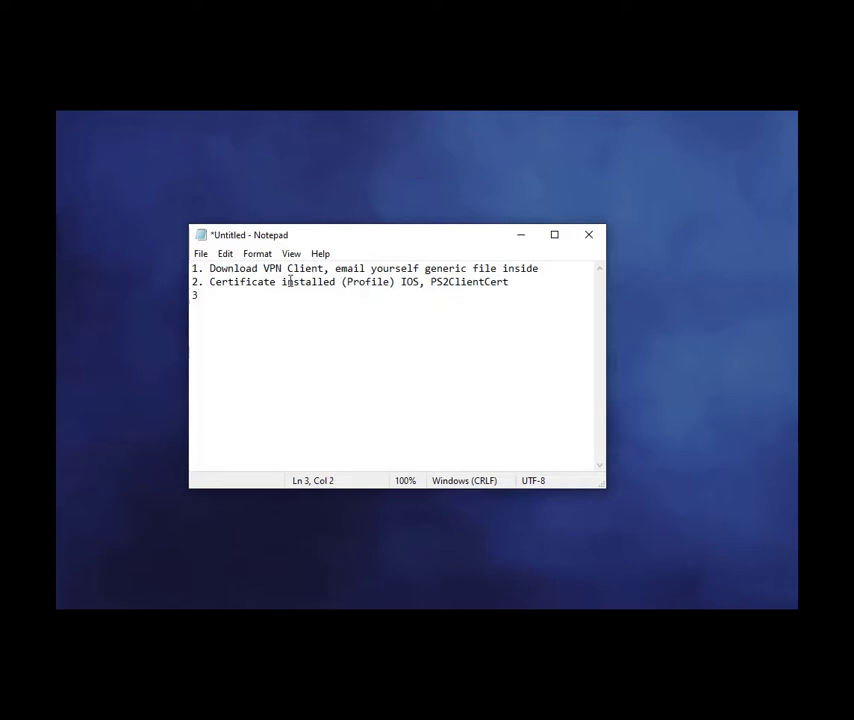
pyautogui.write('And')
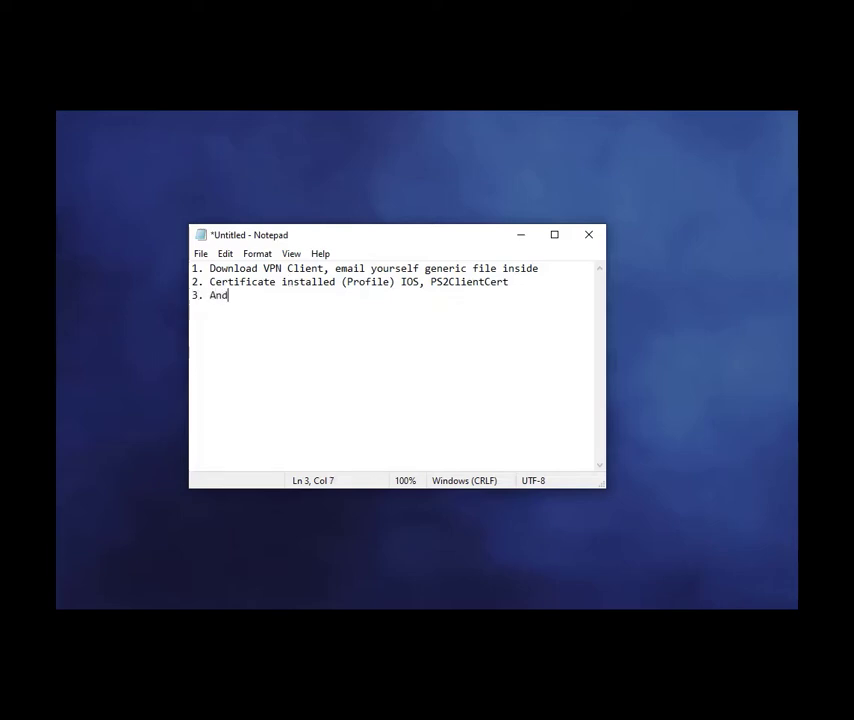
pyautogui.write('riod,')
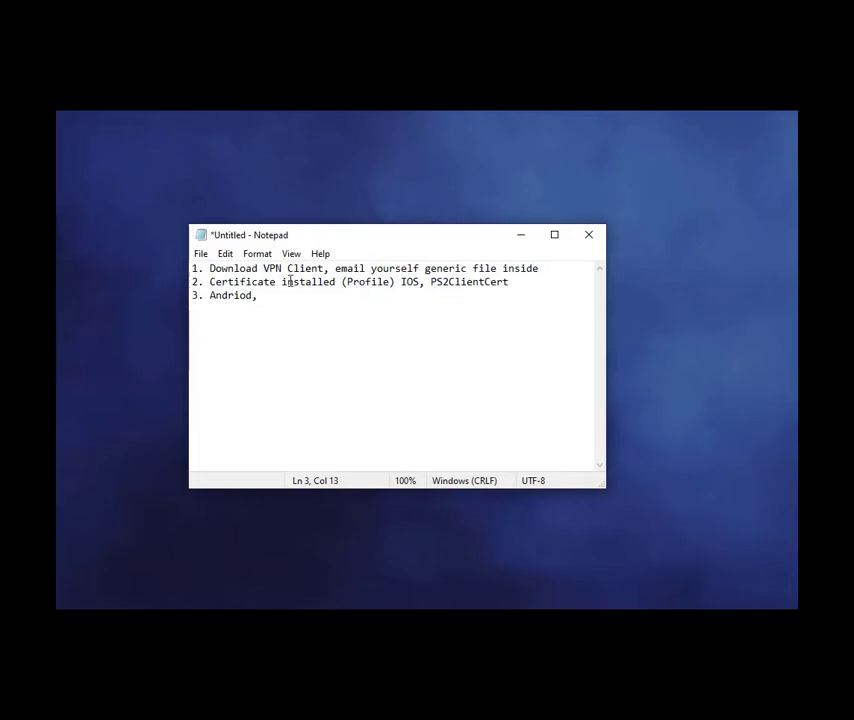
pyautogui.moveTo(262, 295)
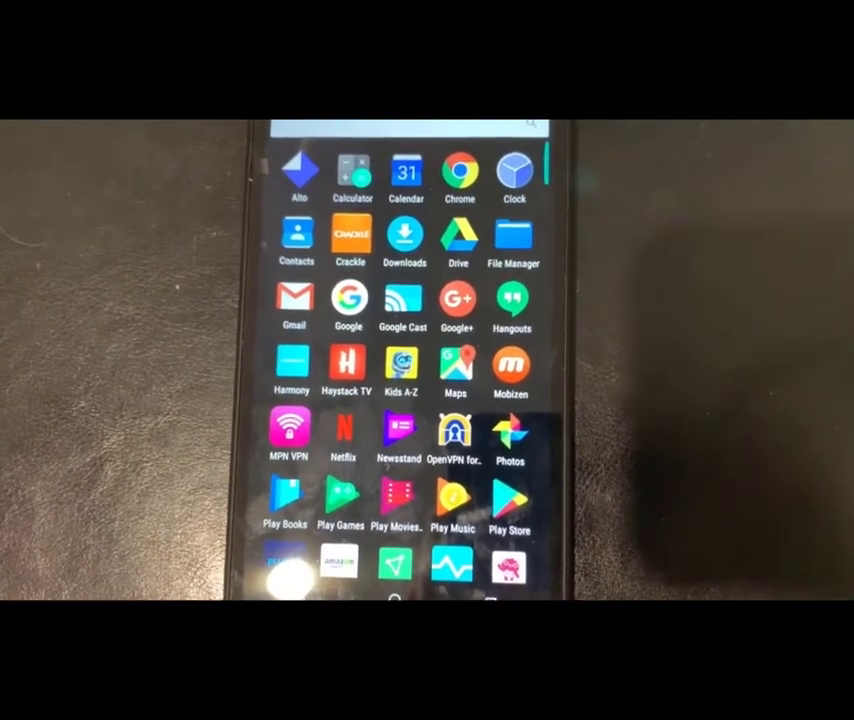
# Launch OpenVPN for Android and start importing a VPN profile.
pyautogui.click(457, 432)
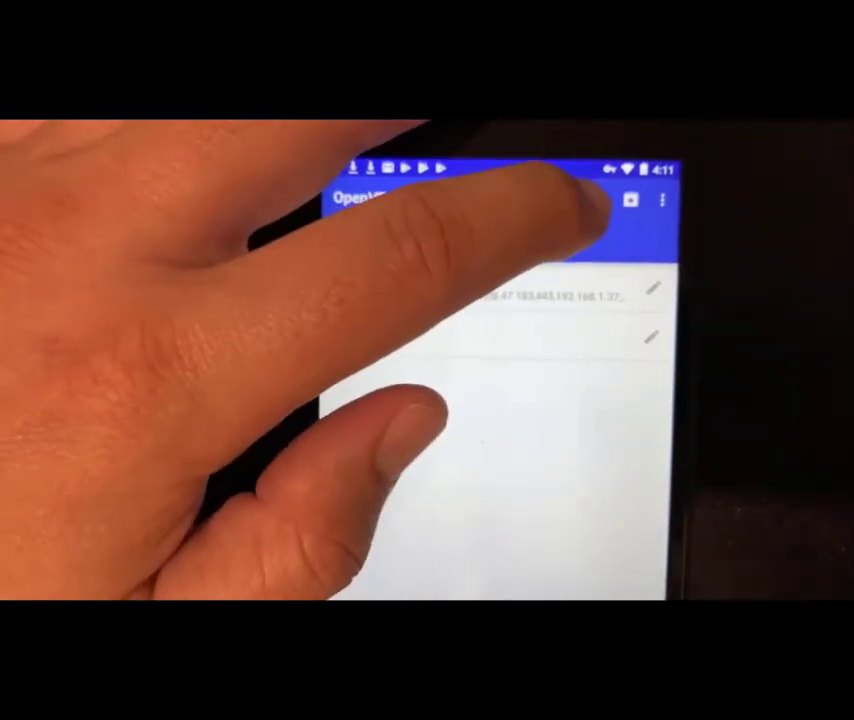
pyautogui.click(628, 199)
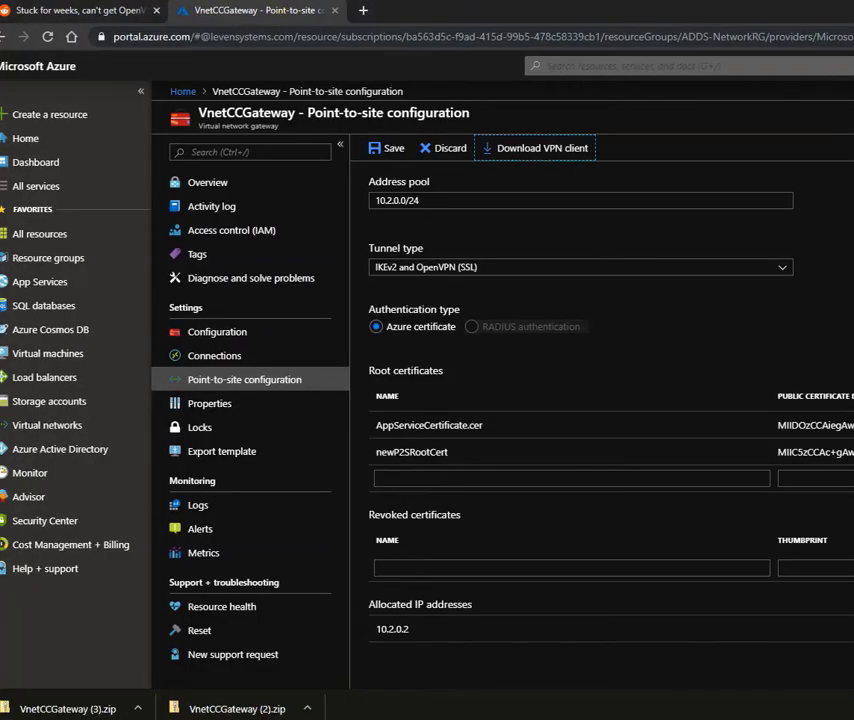
pyautogui.moveTo(551, 327)
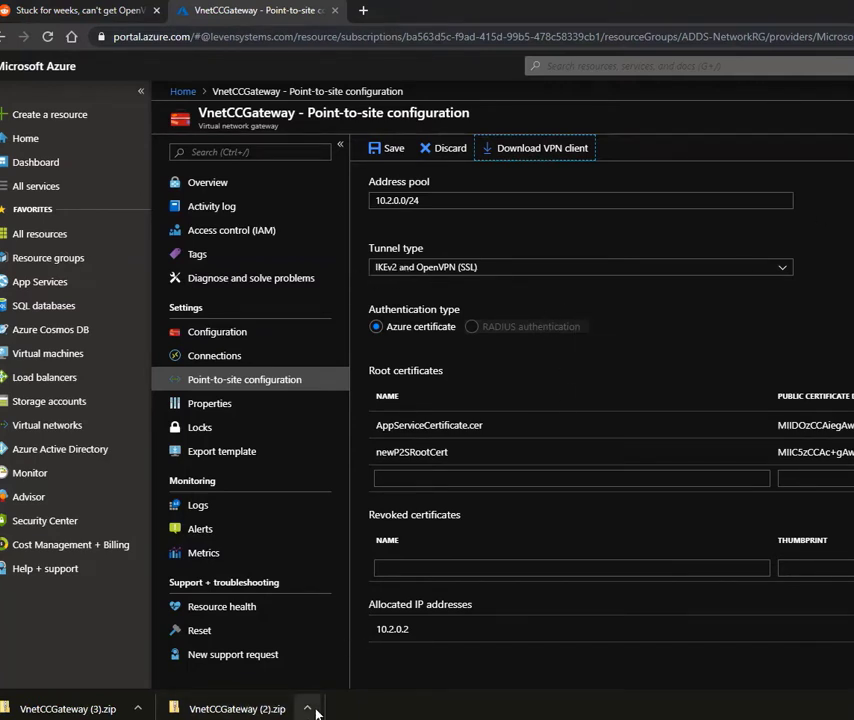
# Browse the VnetCCGateway (2) zip past WindowsX86 and AzureVPN into the OpenVPN folder with vpnconfig.ovpn.
pyautogui.click(315, 688)
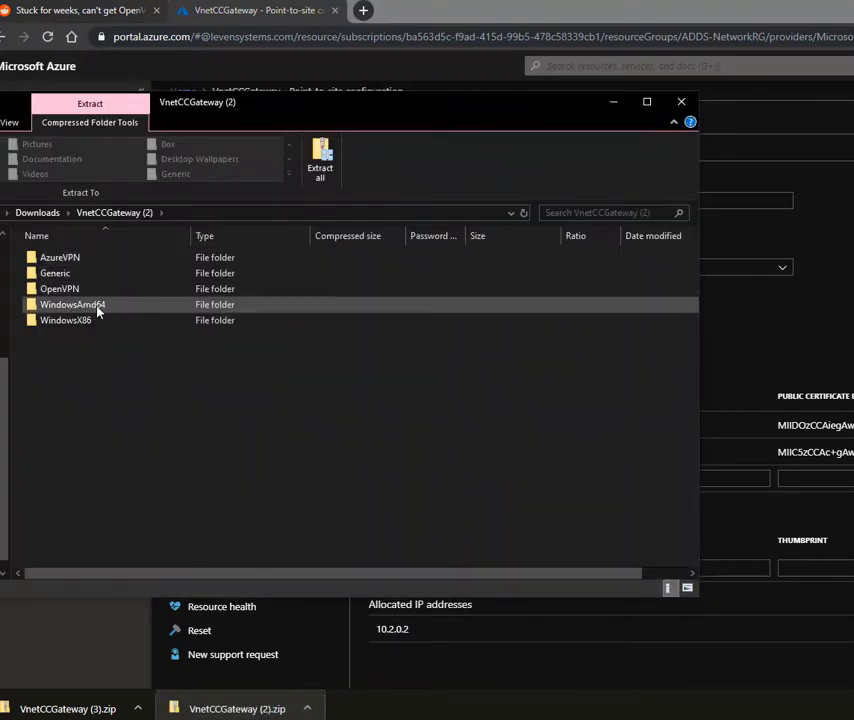
pyautogui.moveTo(103, 314)
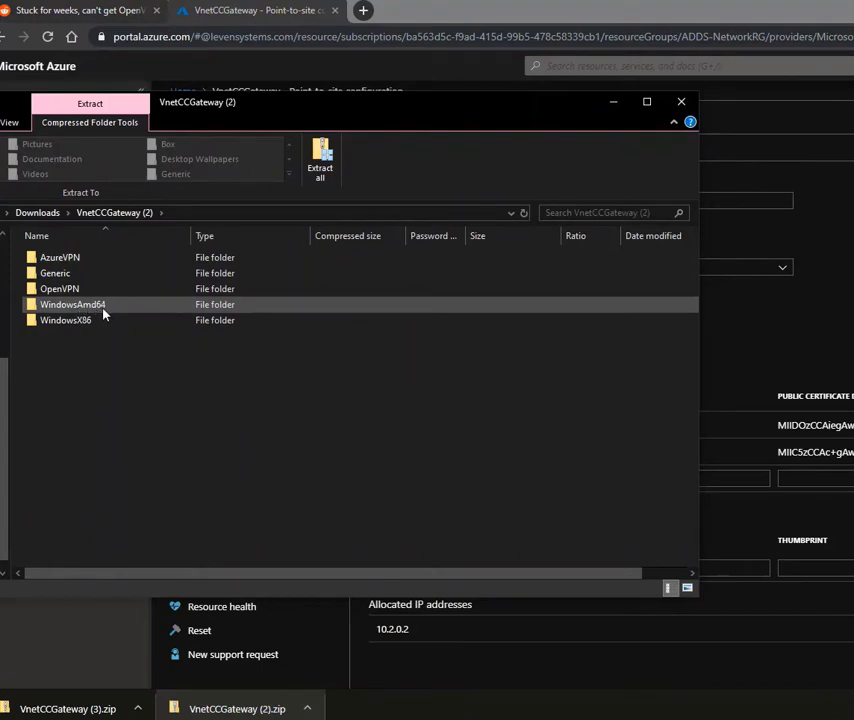
pyautogui.click(65, 320)
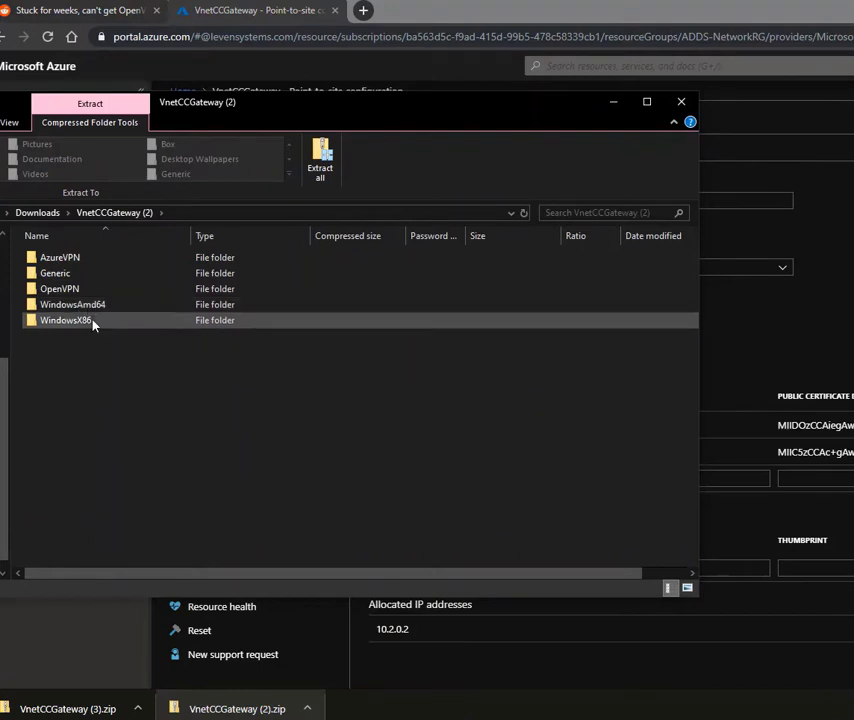
pyautogui.click(60, 257)
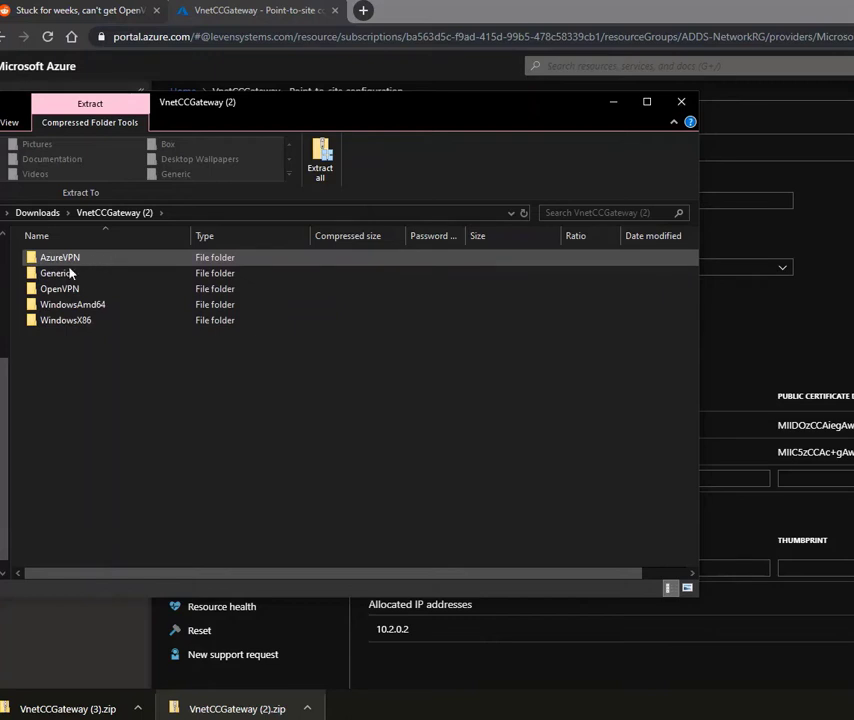
pyautogui.click(59, 288)
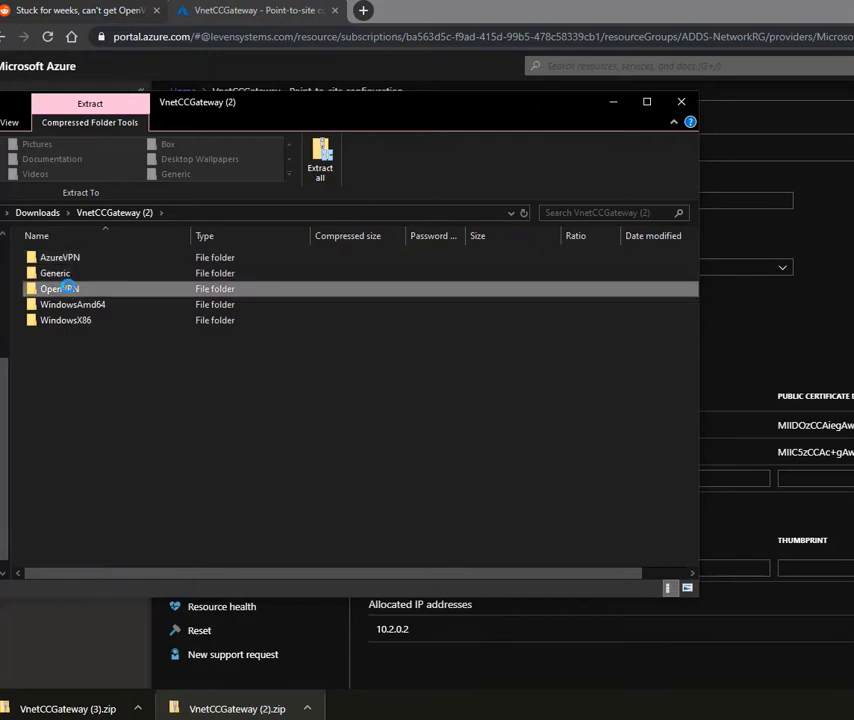
pyautogui.doubleClick(52, 288)
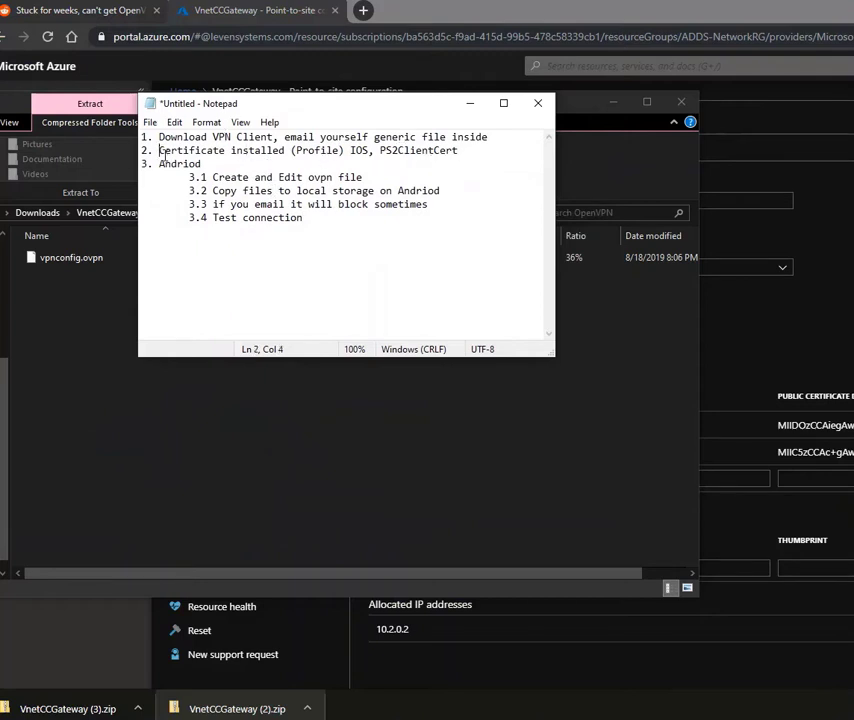
# Title item 2 'IOS' and number the PS2ClientCert certificate line as sub-item 2.1.
pyautogui.write('IOS')
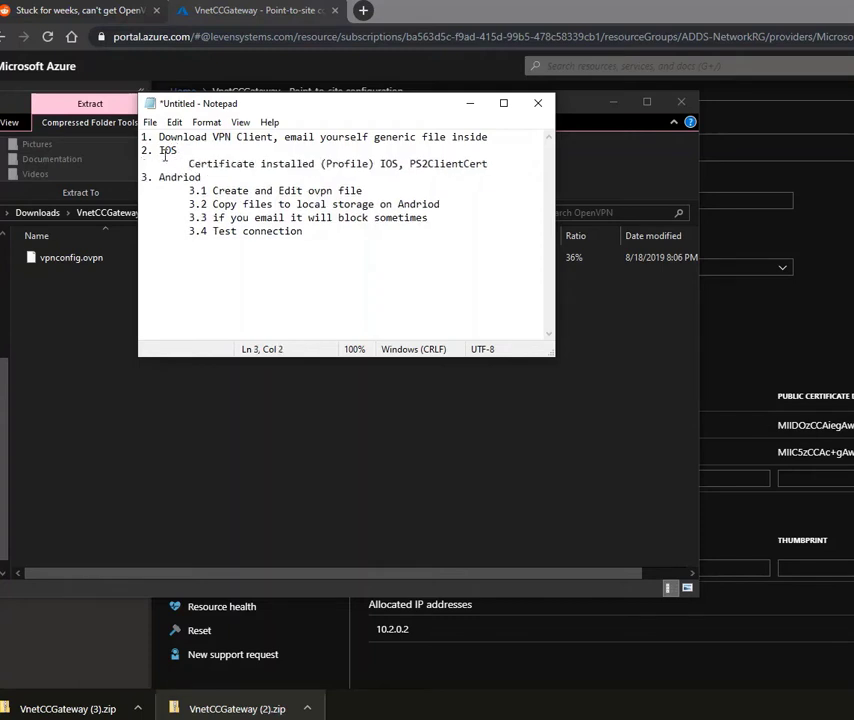
pyautogui.write('2.1')
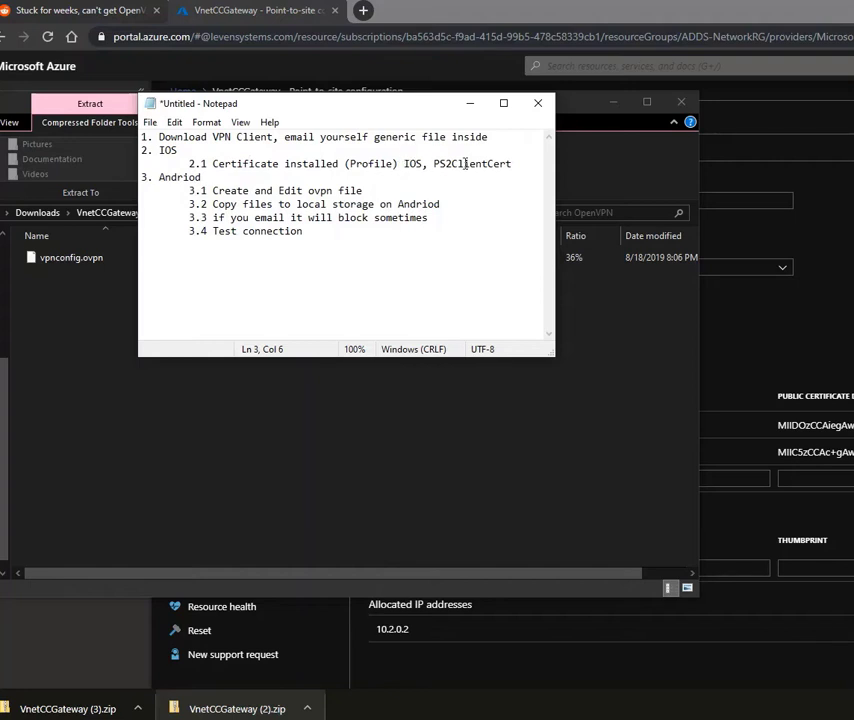
pyautogui.click(519, 163)
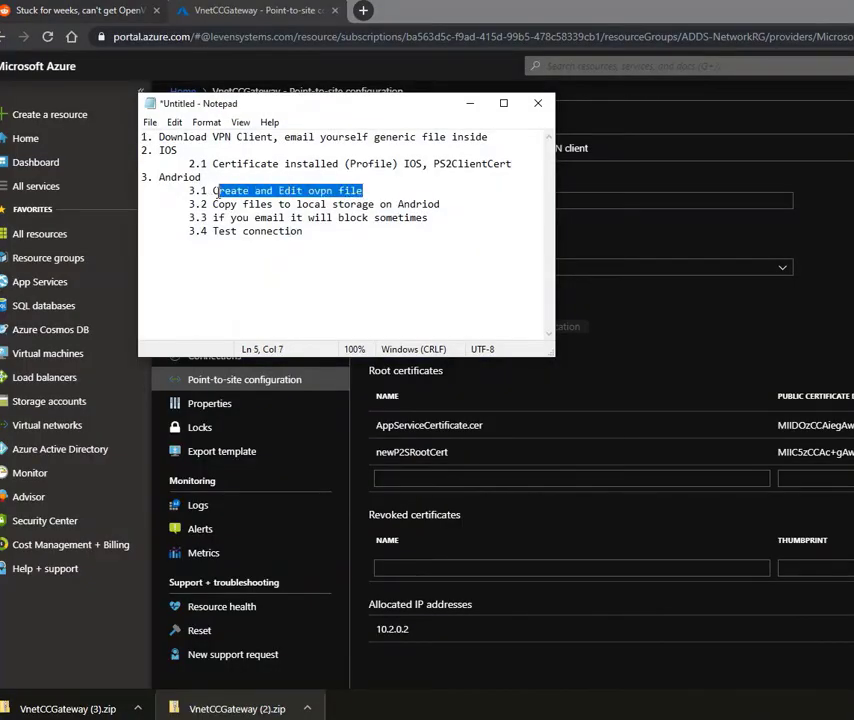
# Reword 3.1 to 'Copy From Download VPN Client From Azure (.ovpn)'.
pyautogui.write('Co')
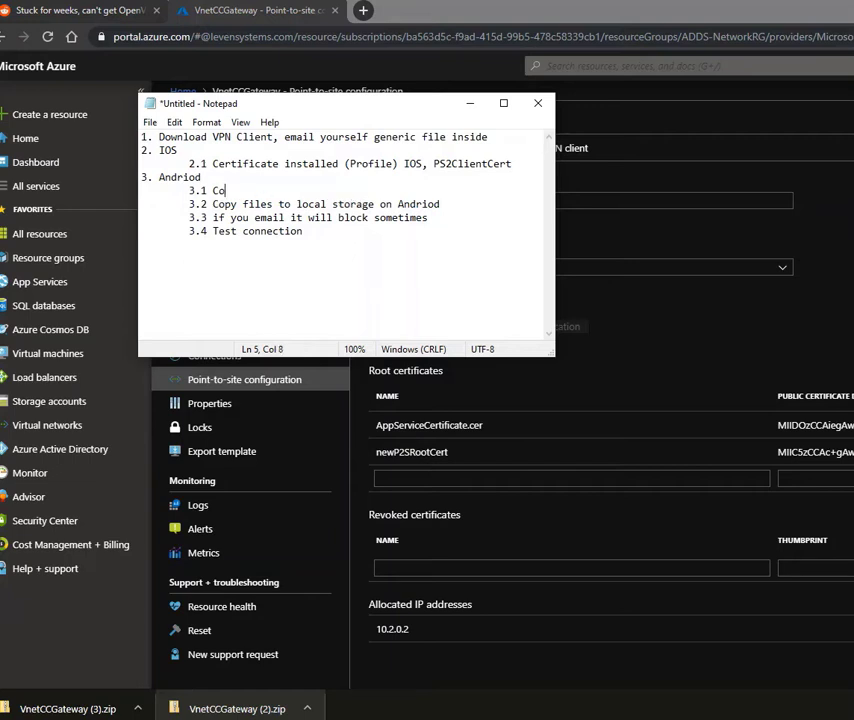
pyautogui.write('py From')
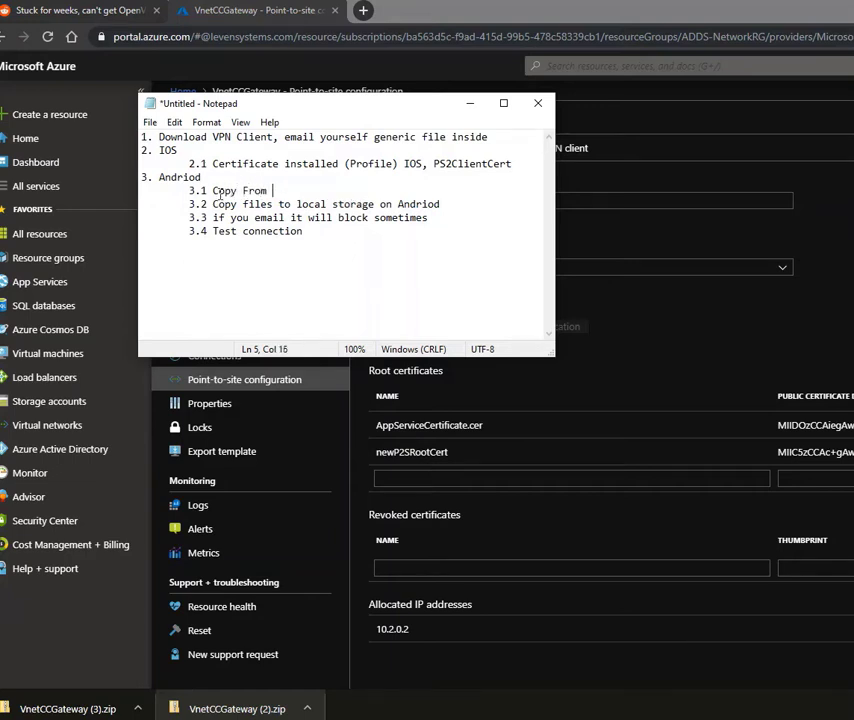
pyautogui.write('Download')
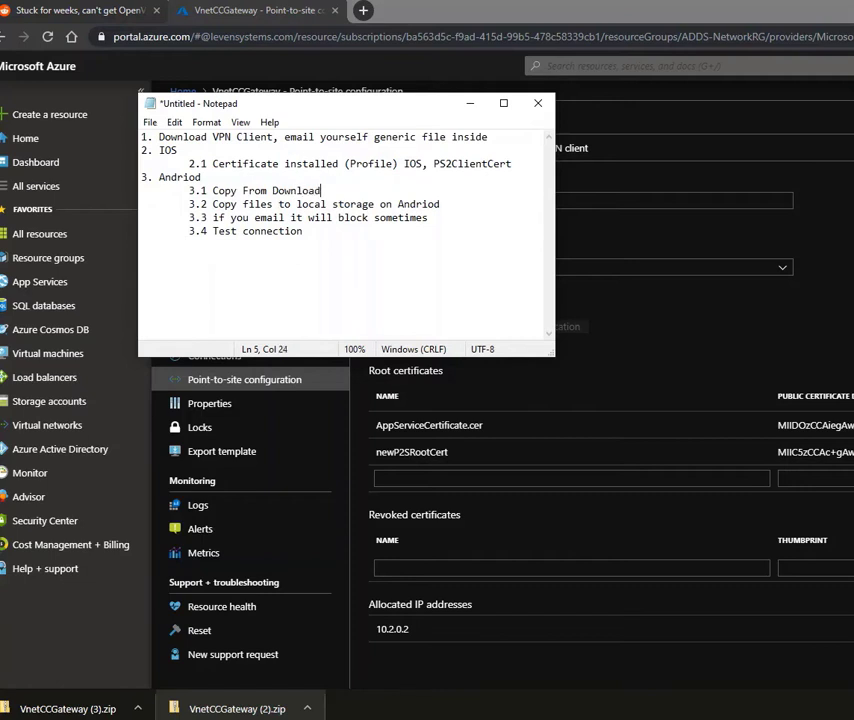
pyautogui.write('VPN Client Zip')
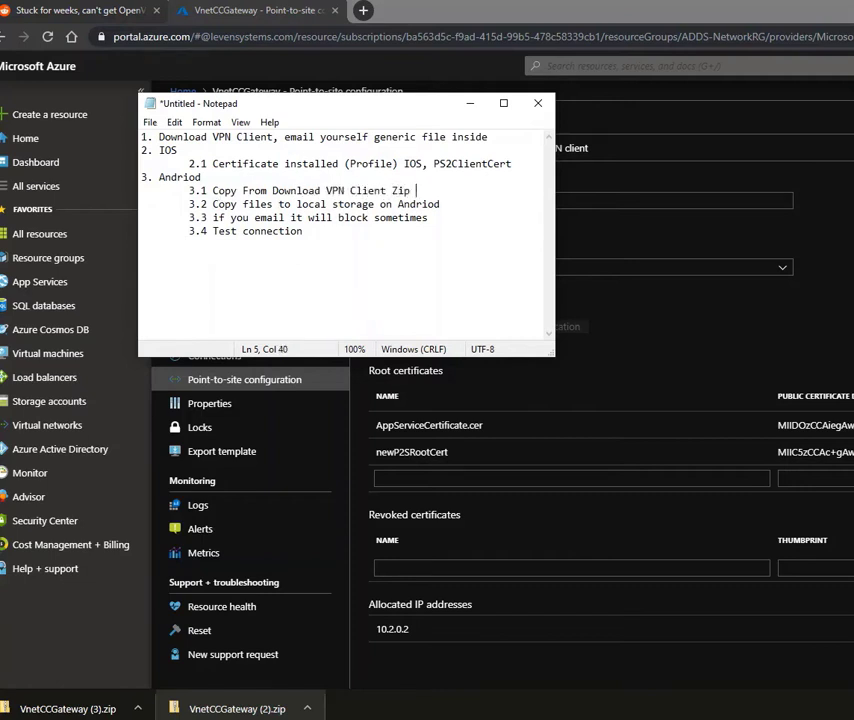
pyautogui.write('From A')
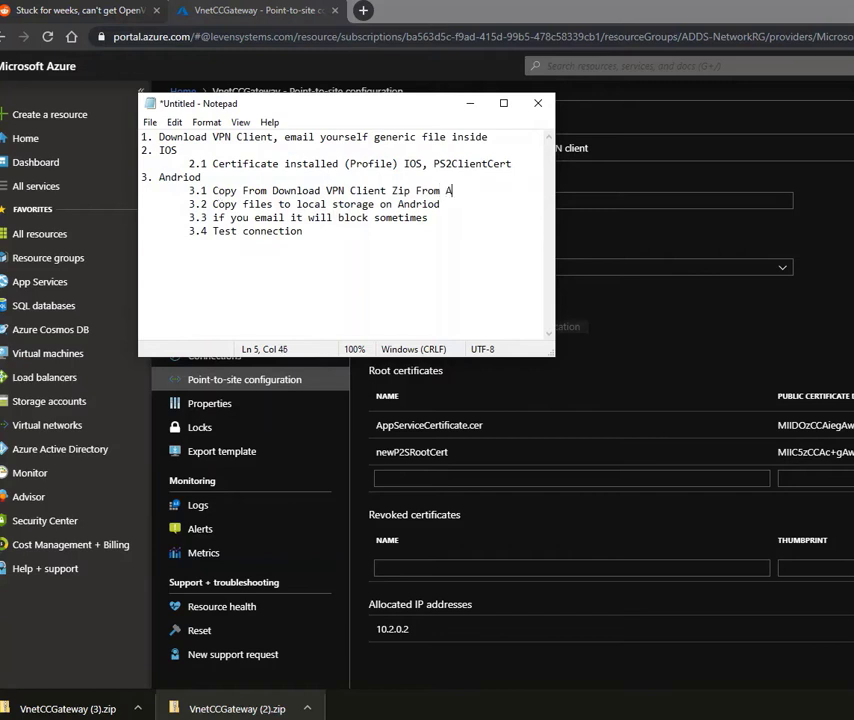
pyautogui.write('zure (')
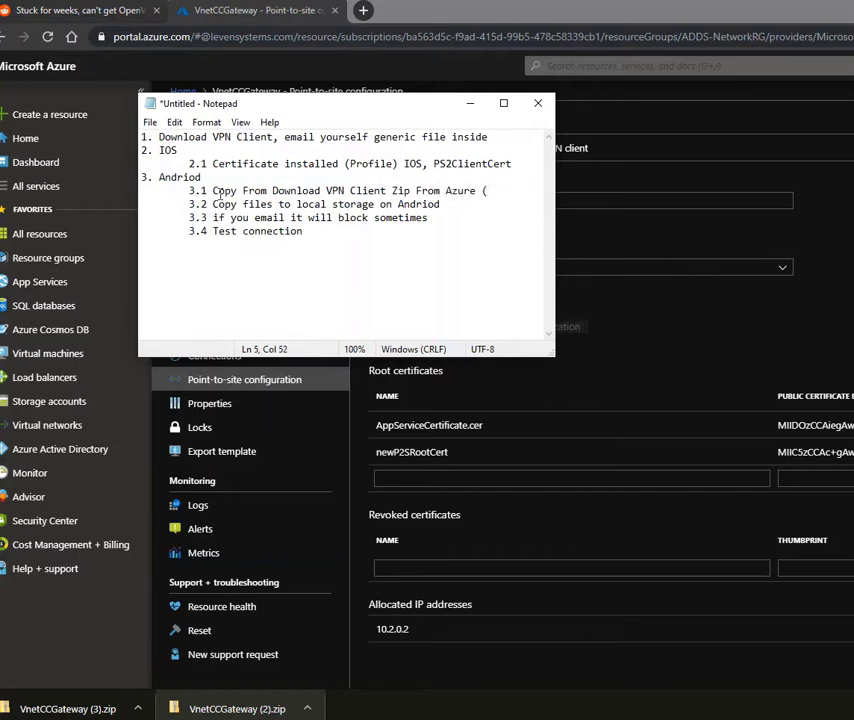
pyautogui.write('.o')
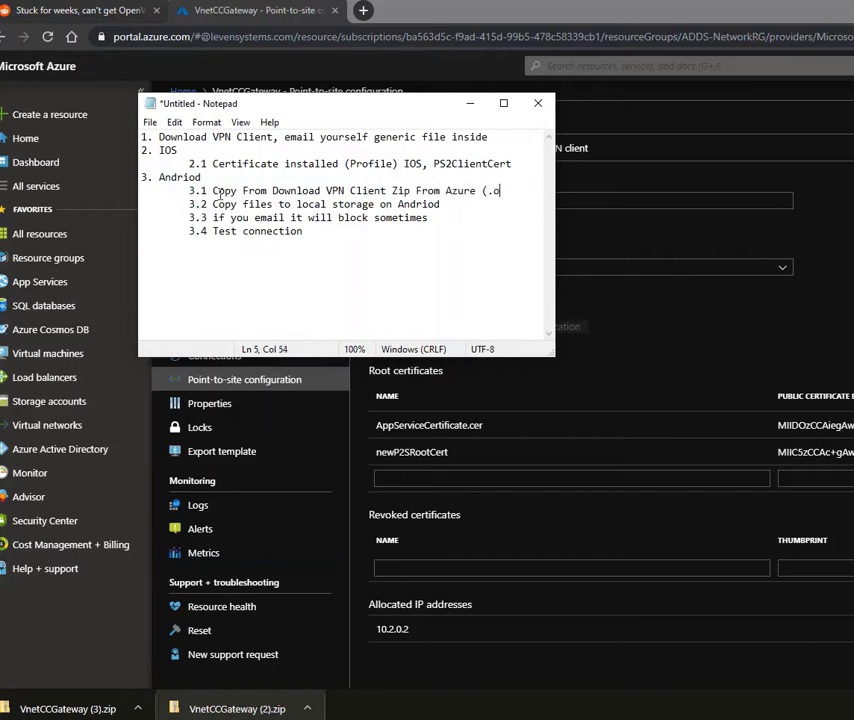
pyautogui.write('vpn)')
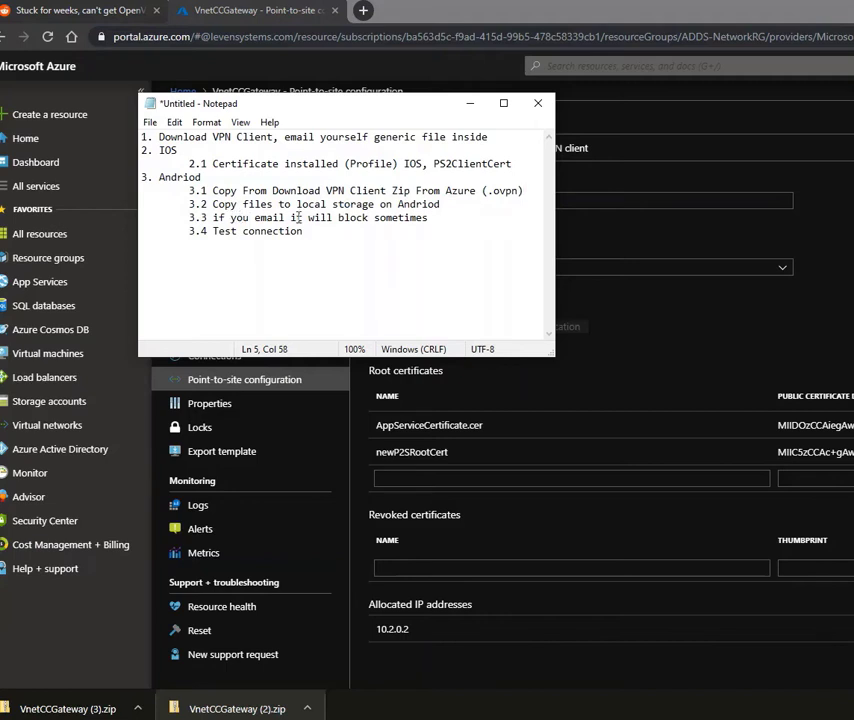
# Delete the email line, renumber Test connection to 3.3 and add '4. Windows 10'.
pyautogui.tripleClick(300, 217)
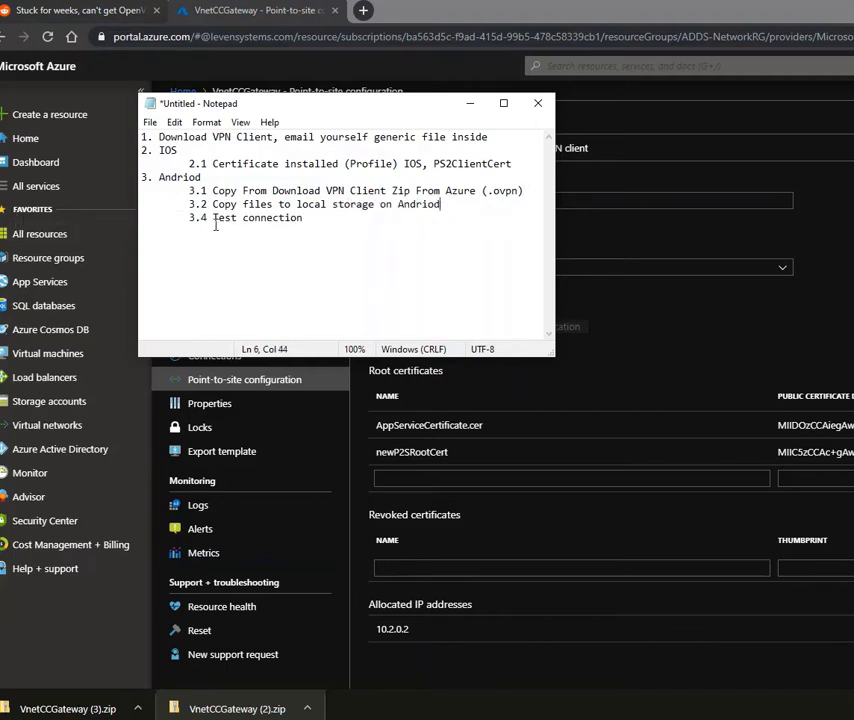
pyautogui.click(213, 217)
pyautogui.write('3')
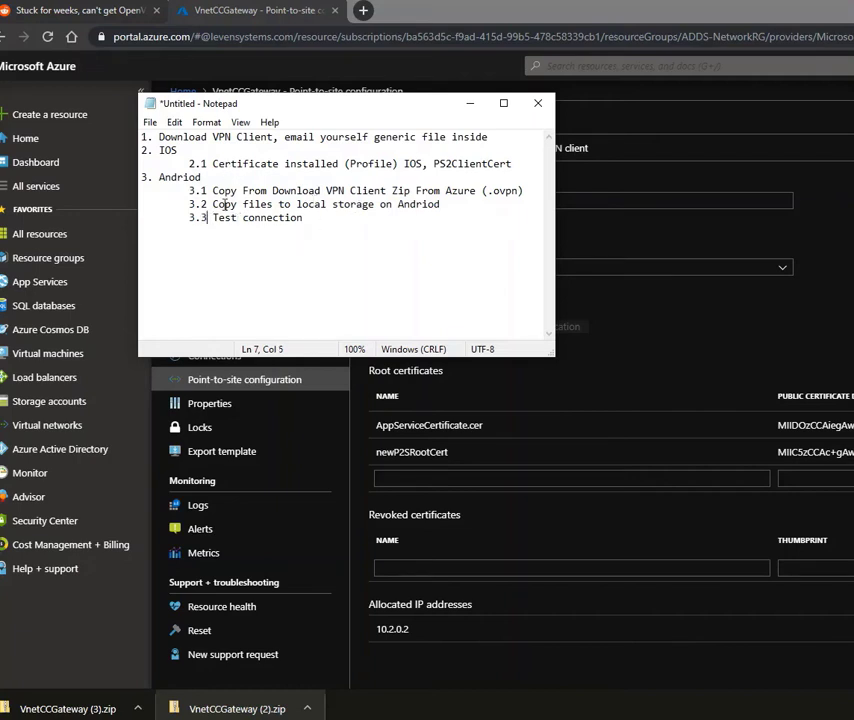
pyautogui.moveTo(363, 217)
pyautogui.write('4.')
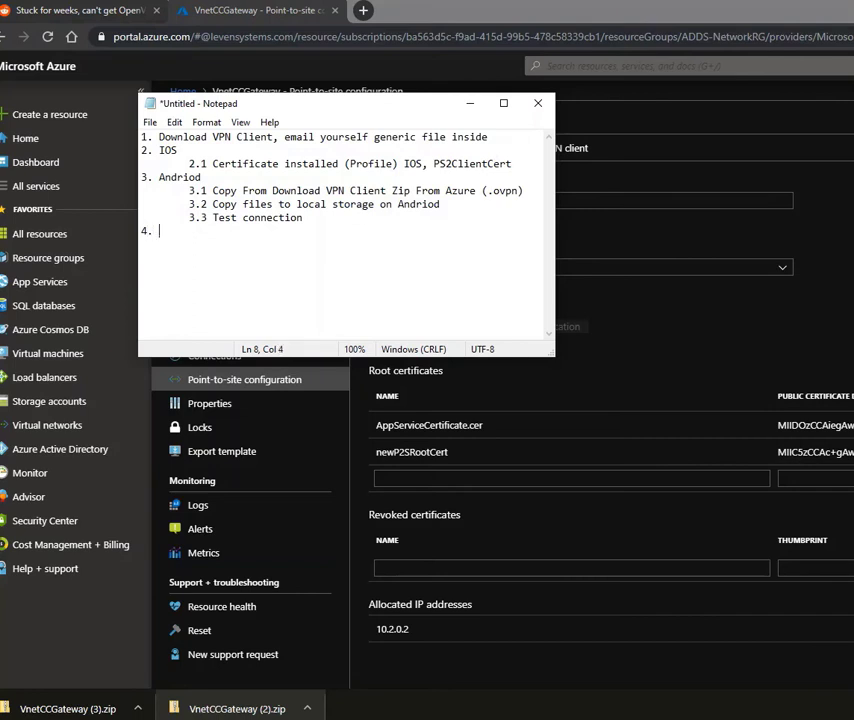
pyautogui.write('Windows 10')
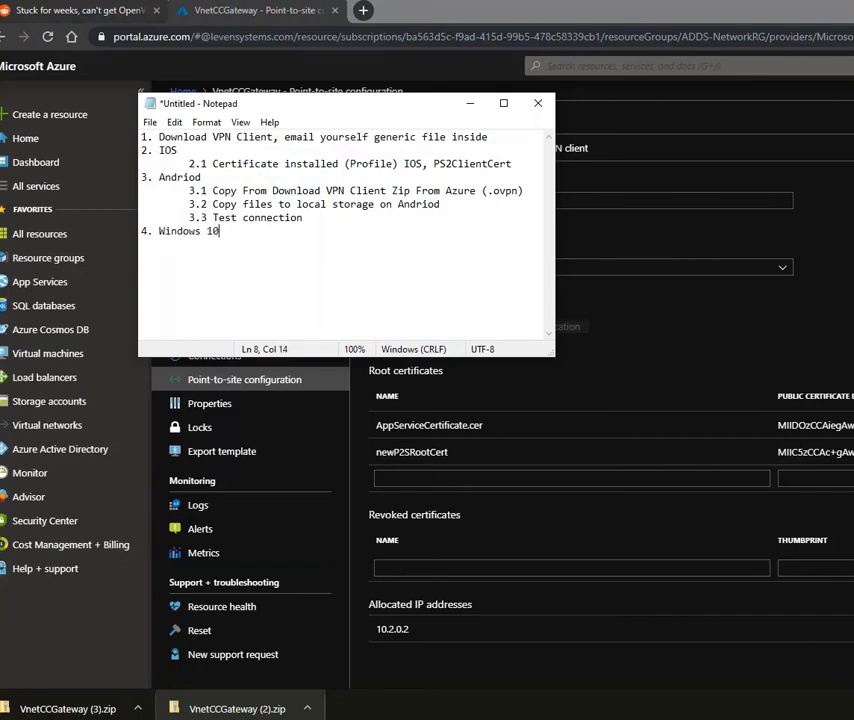